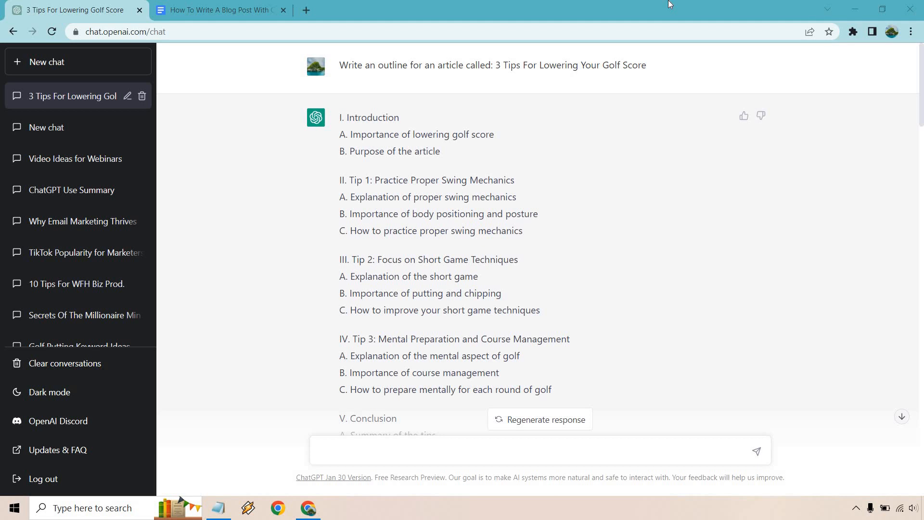
mouse_move(212, 337)
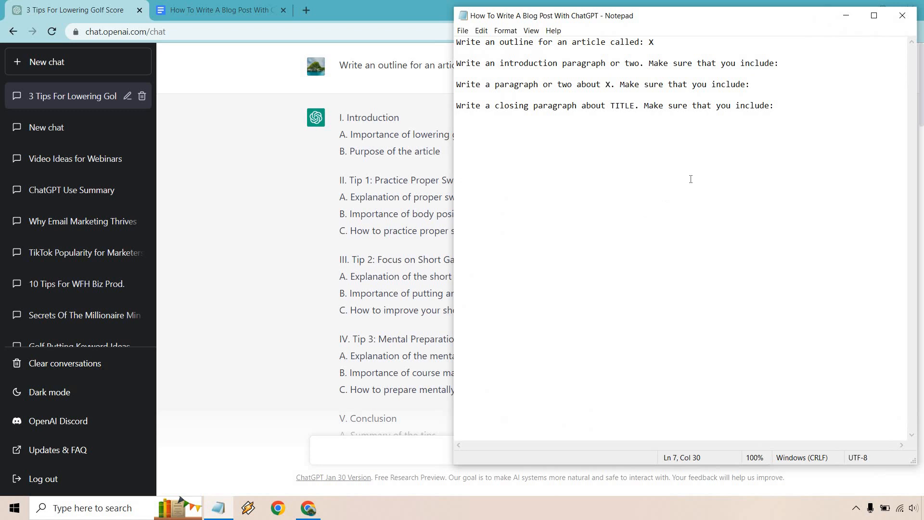
mouse_move(664, 42)
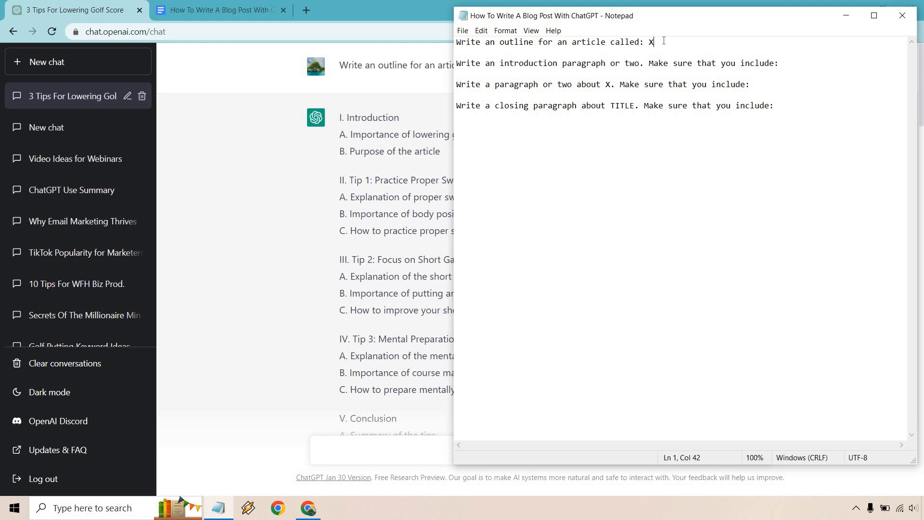
mouse_move(649, 62)
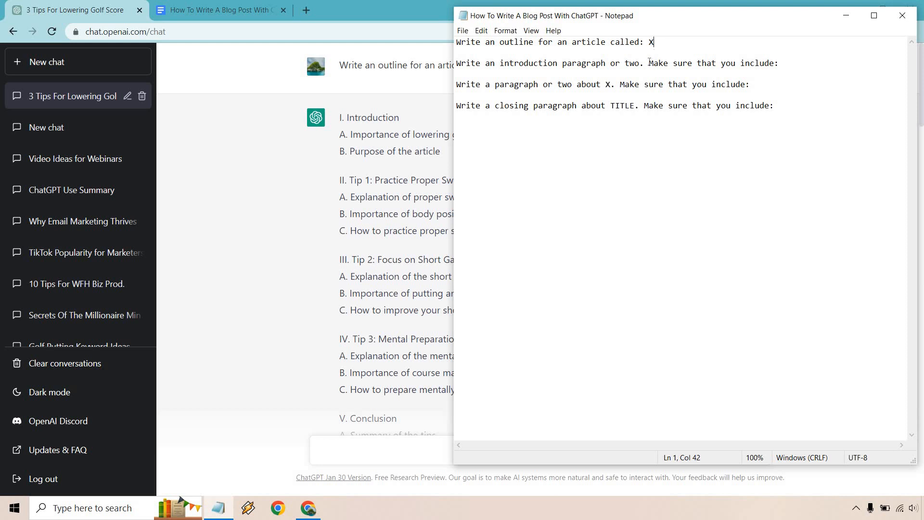
- Change the closing prompt's TITLE placeholder to X and save the Notepad file
drag(647, 63, 778, 63)
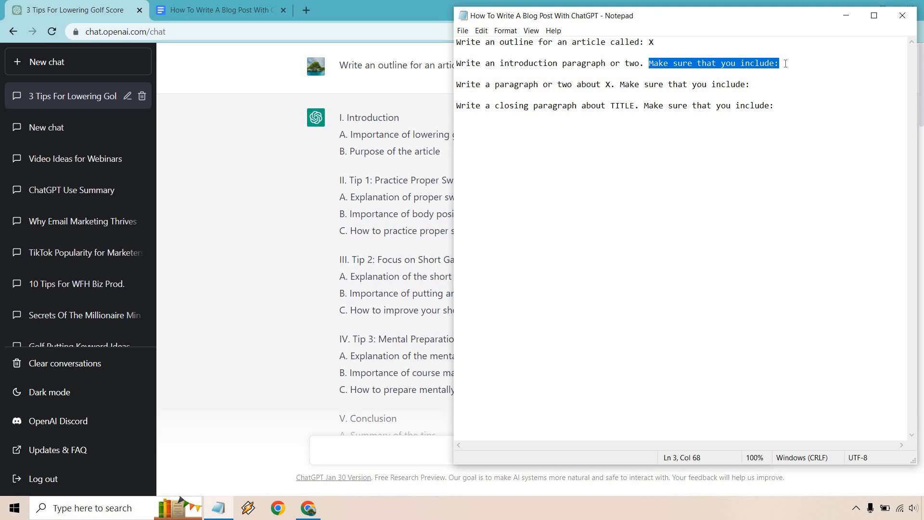
click(786, 63)
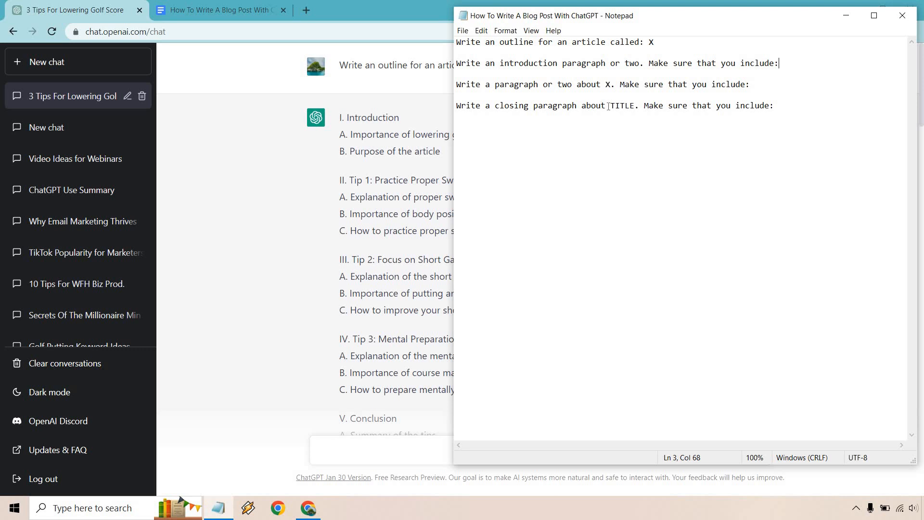
double_click(621, 106)
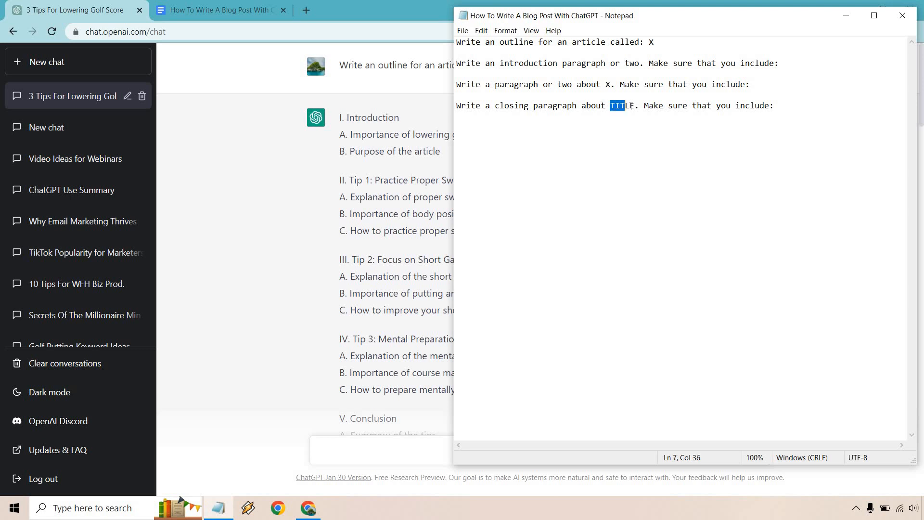
double_click(622, 106)
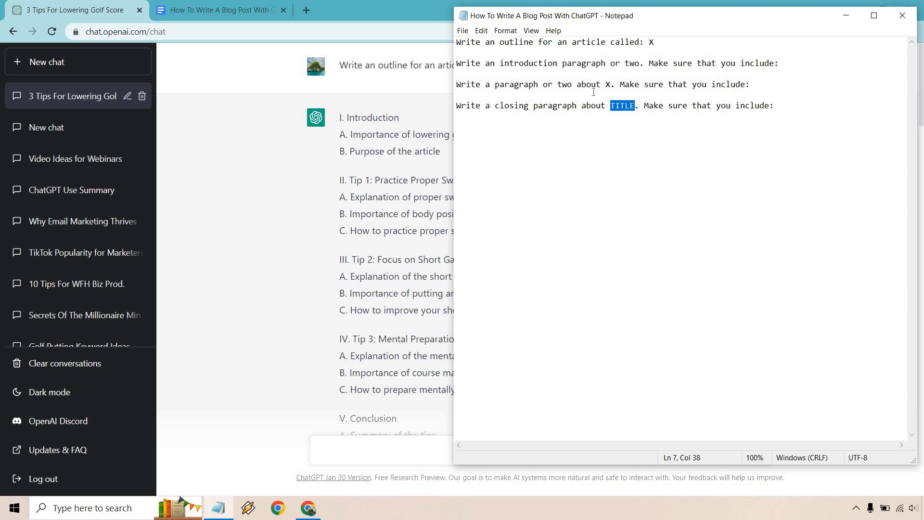
text(X)
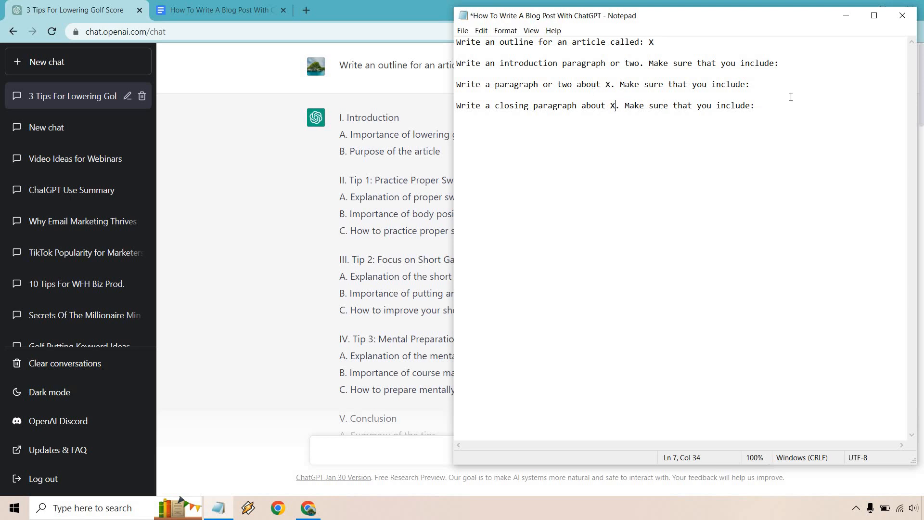
key(Ctrl+s)
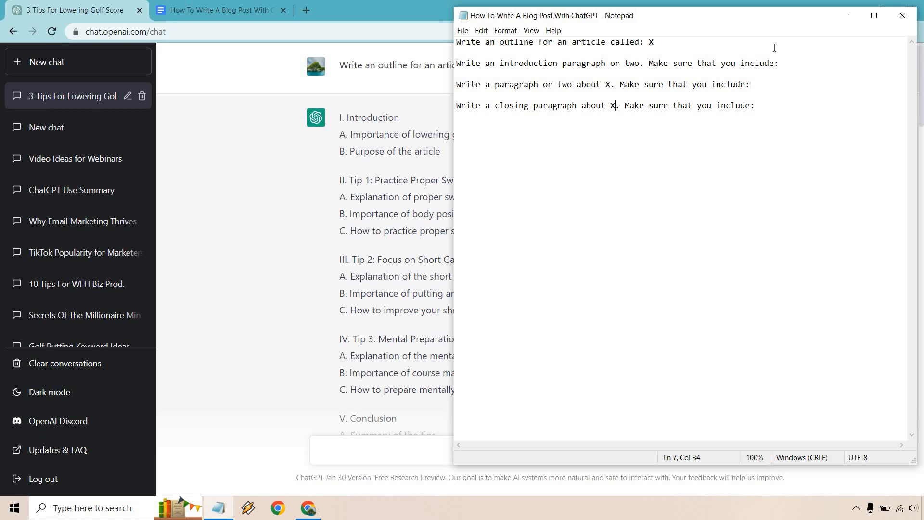
mouse_move(842, 16)
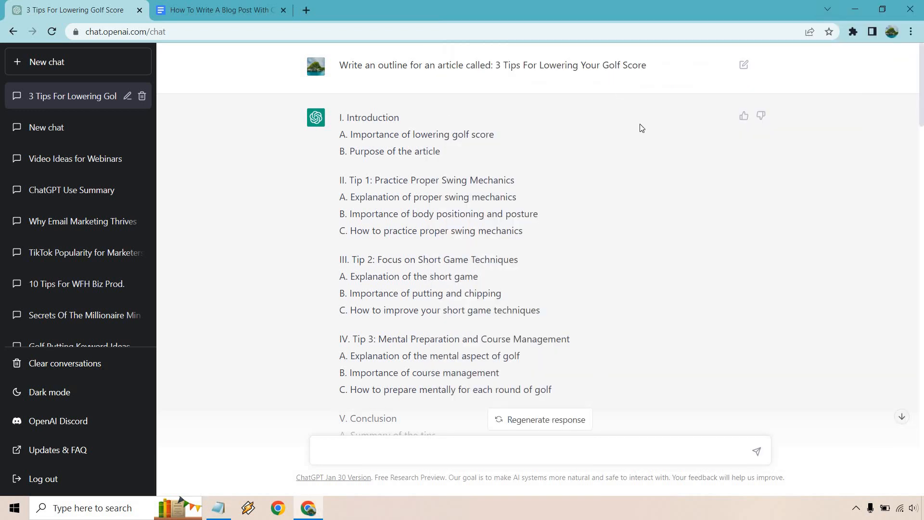
scroll(down, 3)
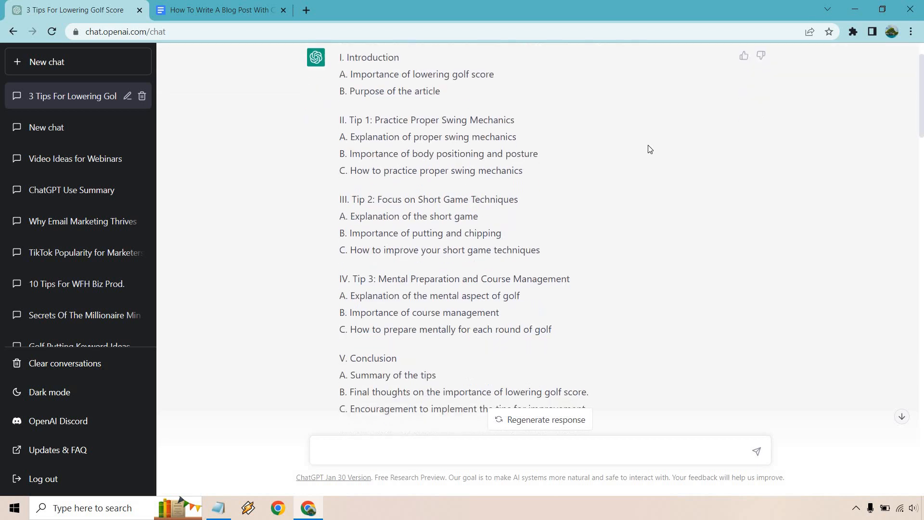
mouse_move(403, 269)
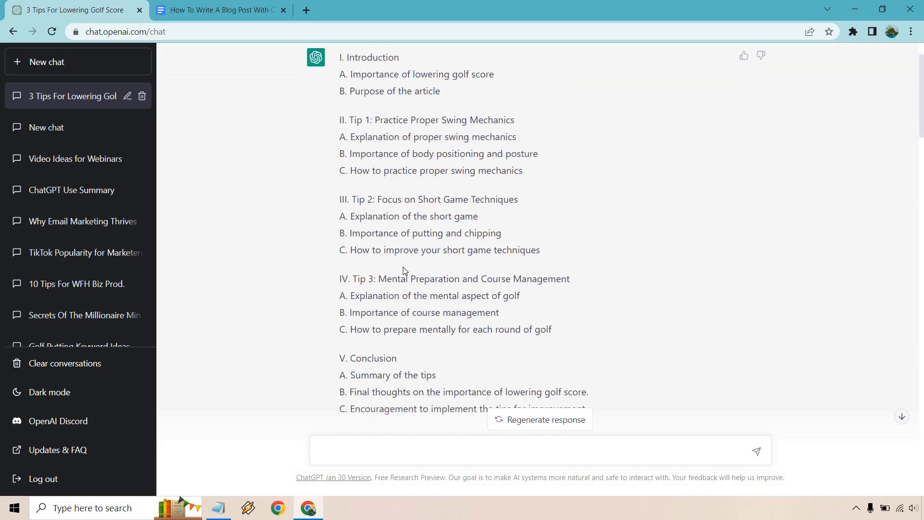
mouse_move(667, 156)
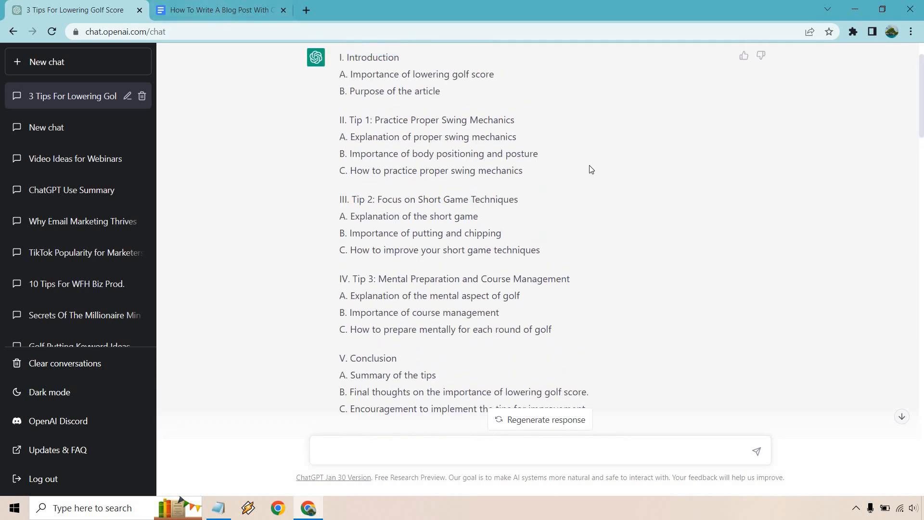
click(222, 9)
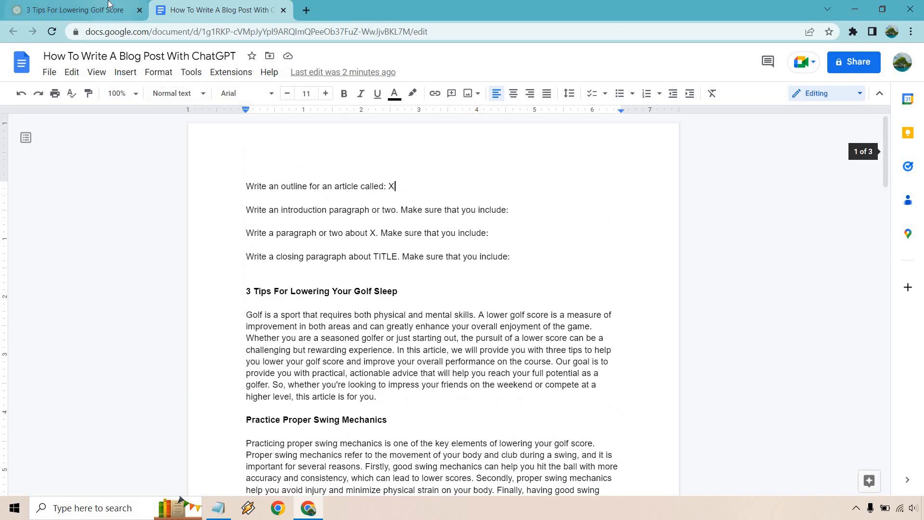
click(72, 10)
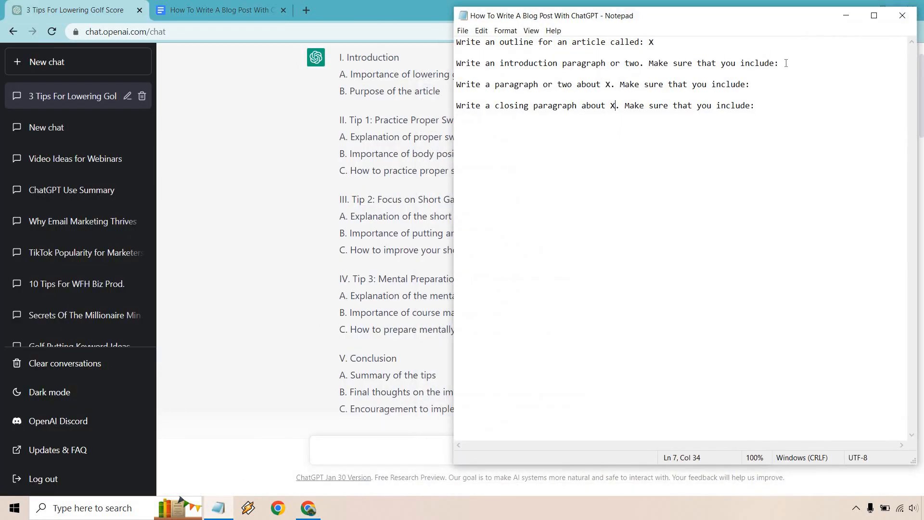
drag(553, 63, 780, 63)
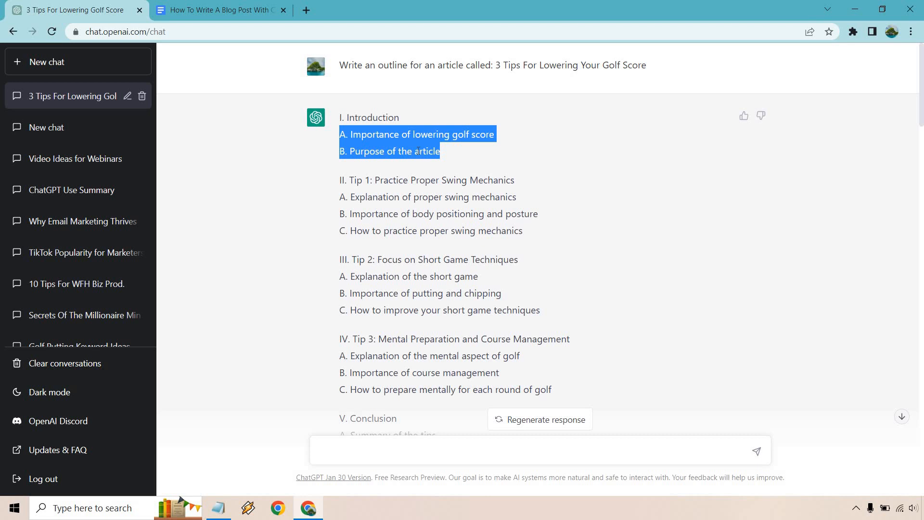
mouse_move(460, 152)
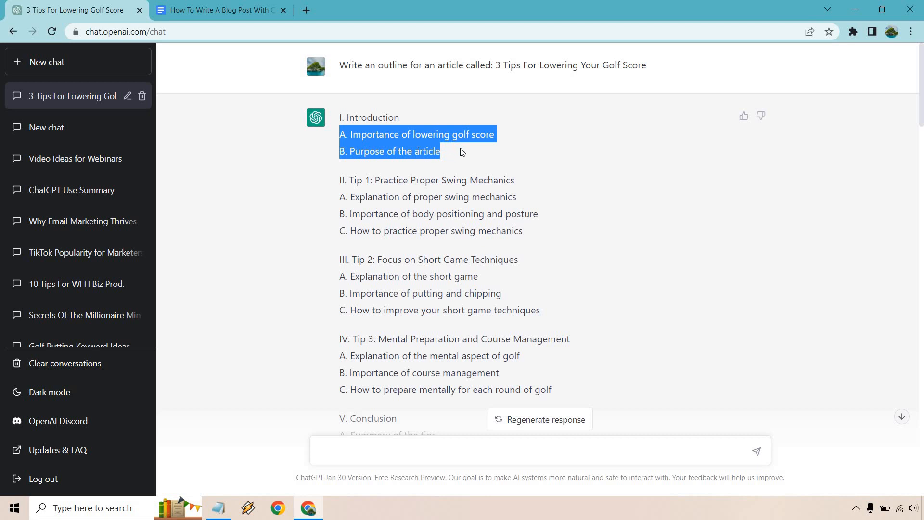
scroll(down, 3)
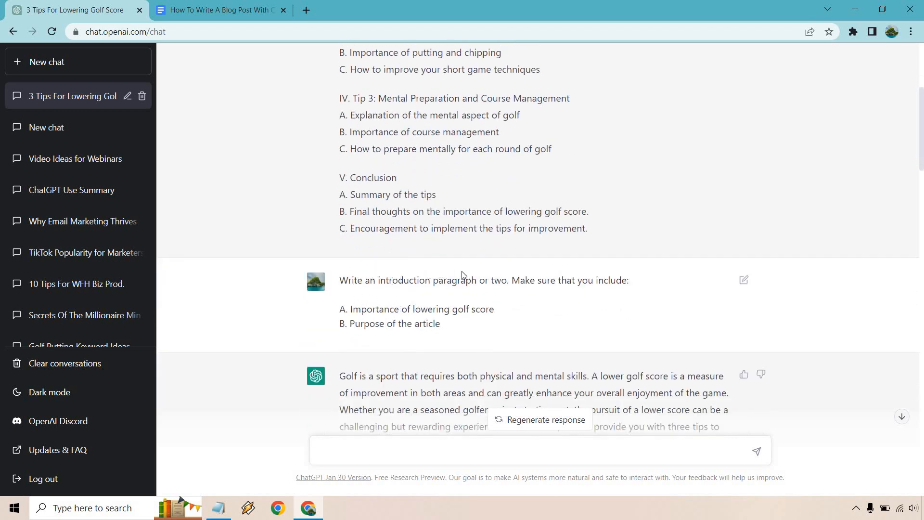
scroll(down, 3)
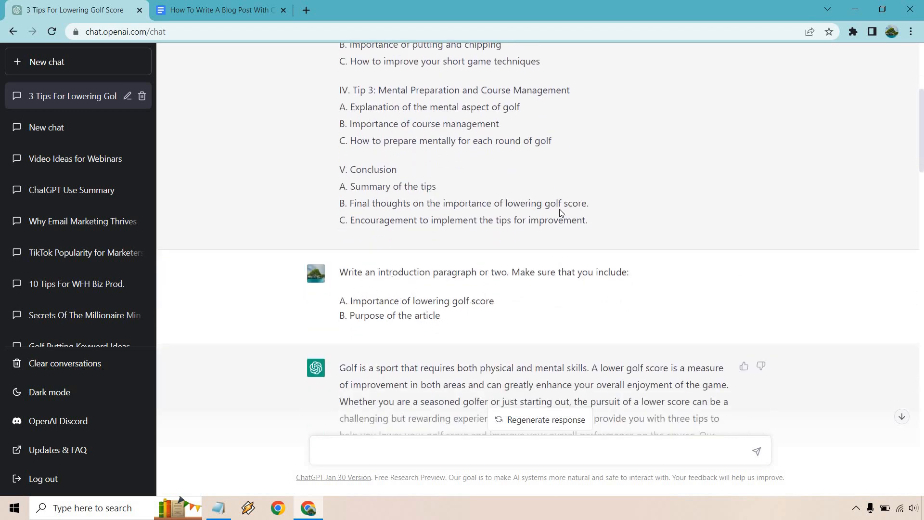
scroll(down, 3)
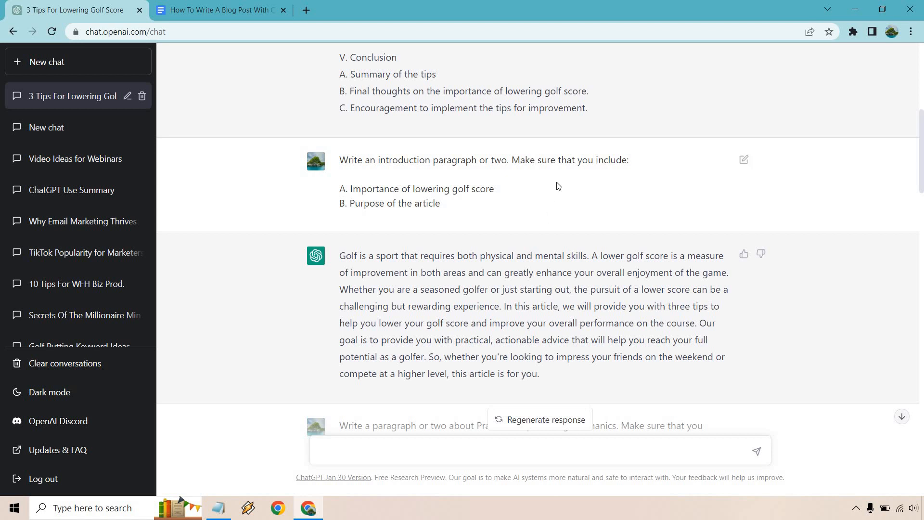
mouse_move(445, 160)
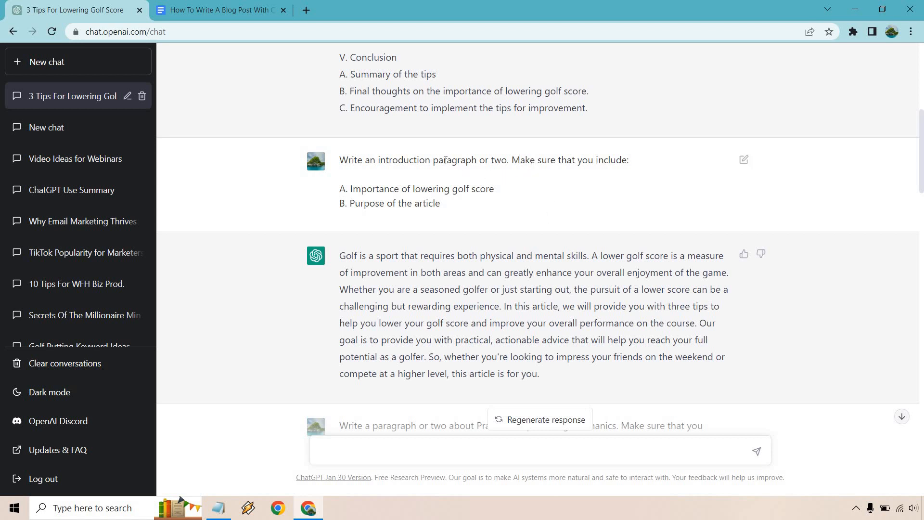
drag(416, 160, 501, 160)
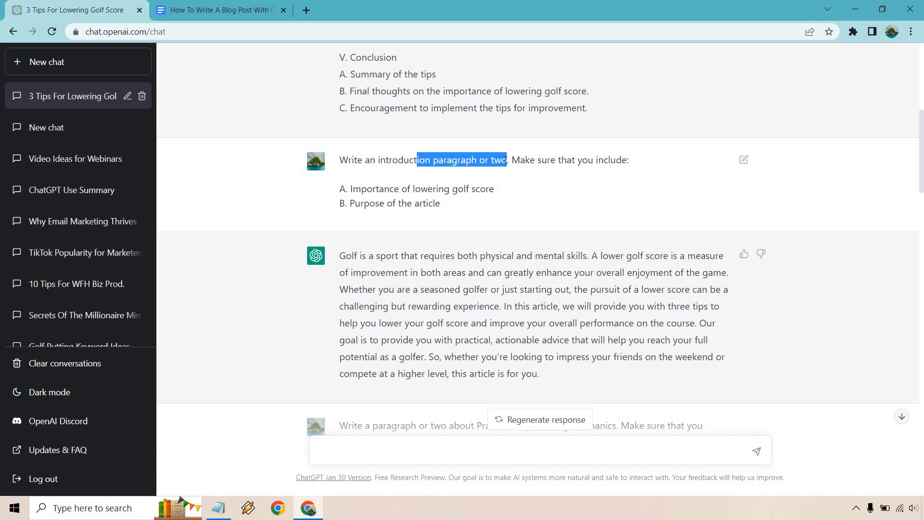
click(525, 183)
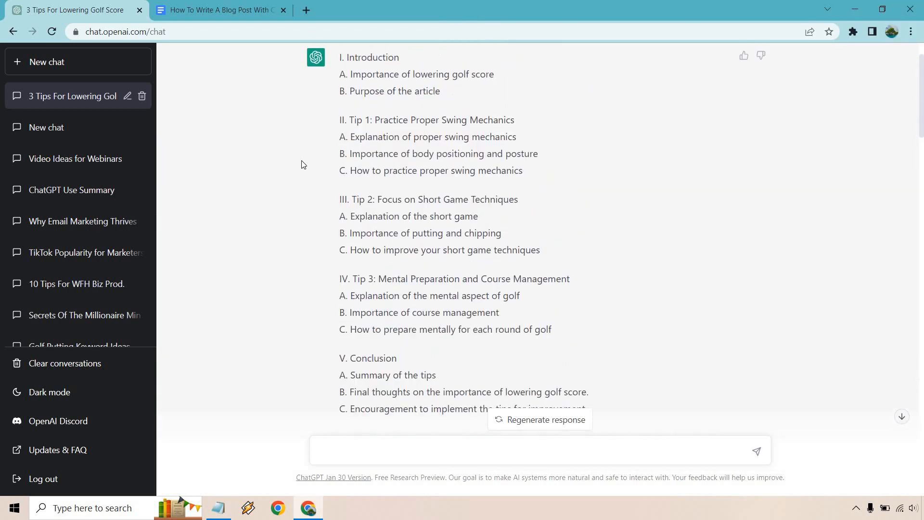
mouse_move(317, 155)
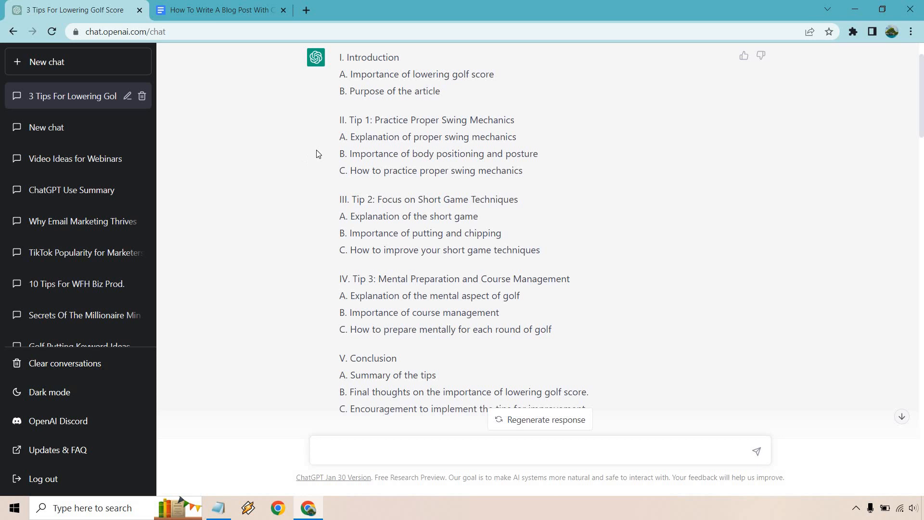
mouse_move(222, 511)
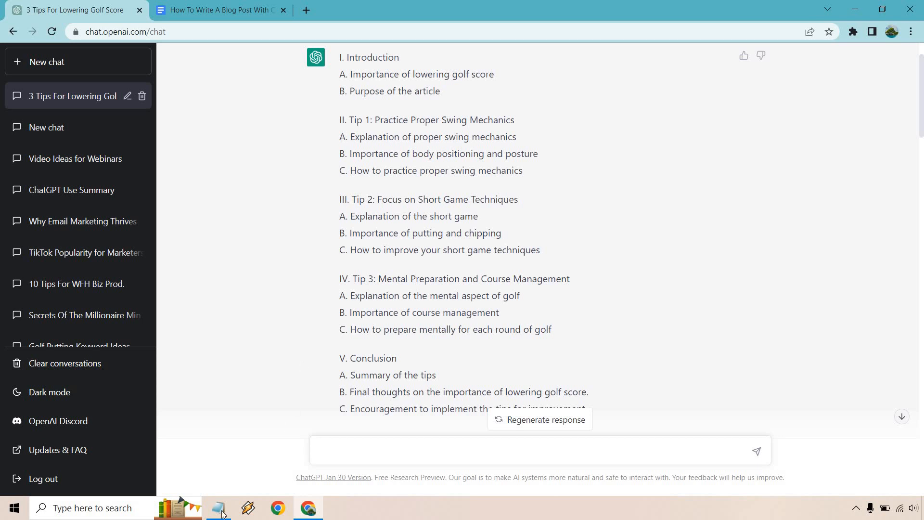
mouse_move(366, 131)
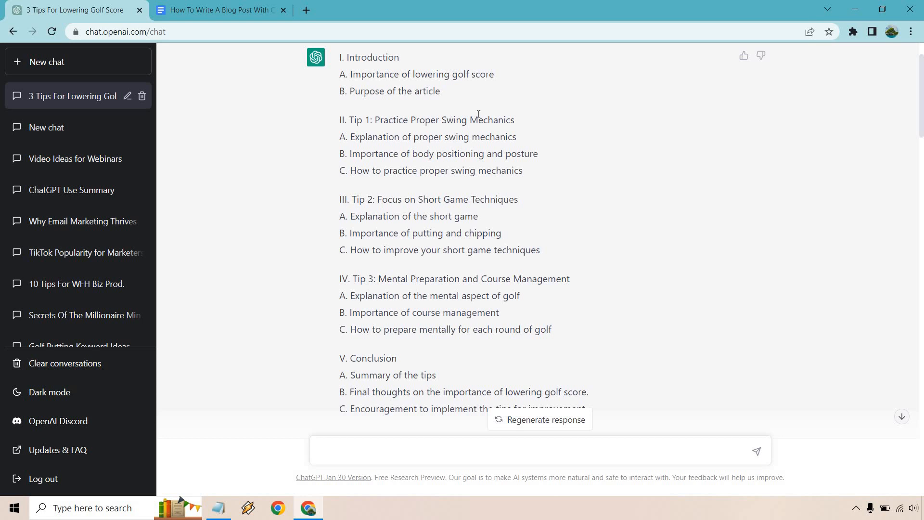
drag(354, 153, 522, 171)
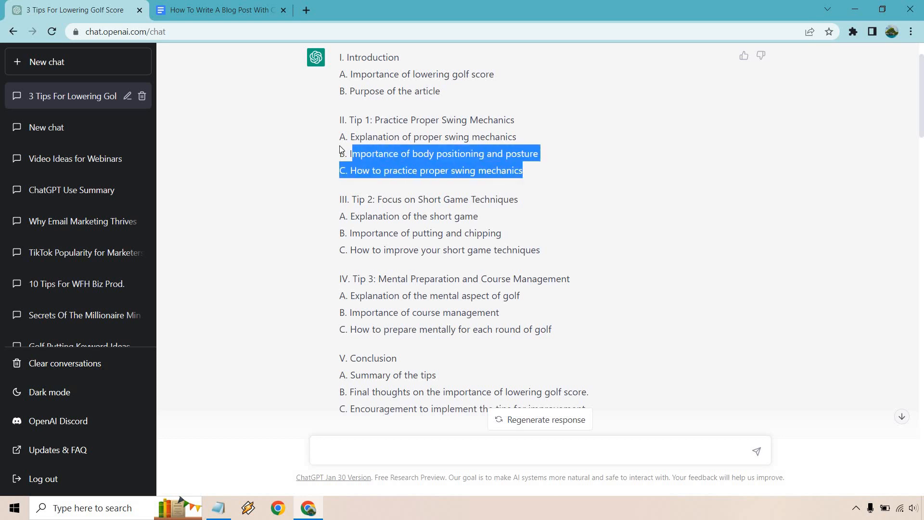
click(315, 197)
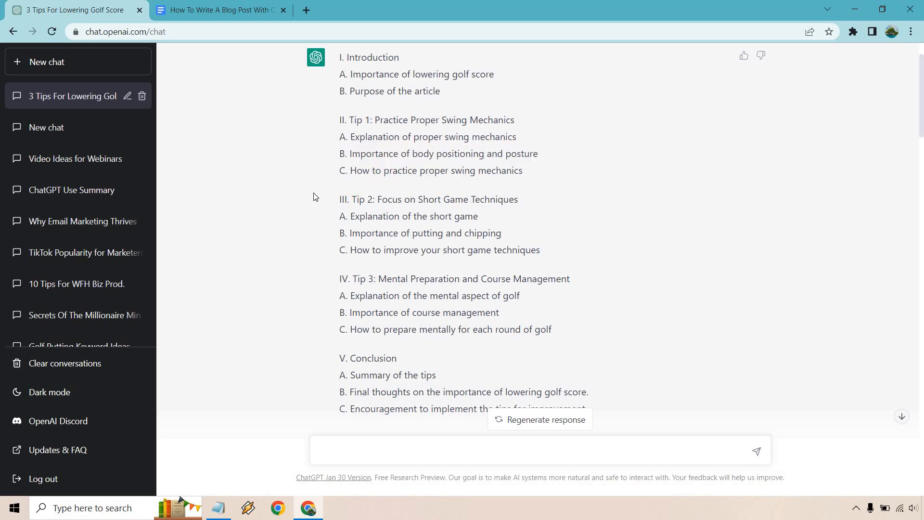
mouse_move(326, 201)
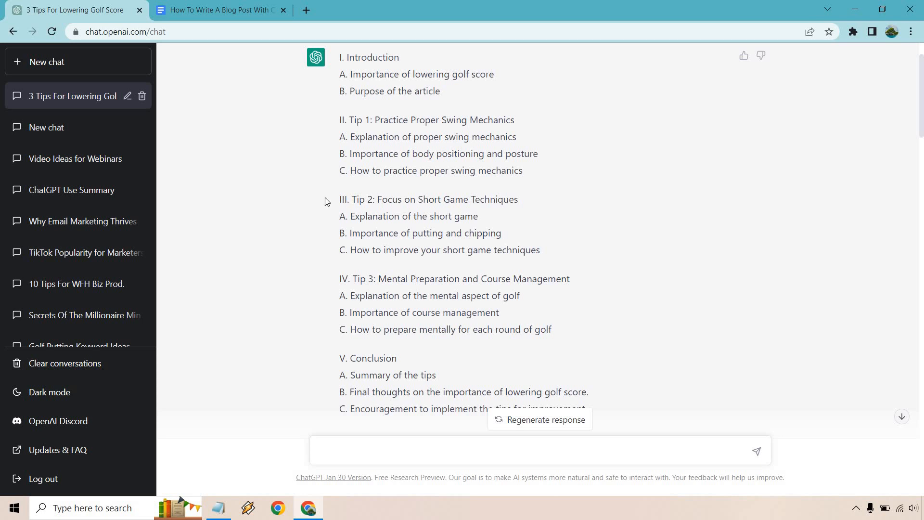
mouse_move(450, 249)
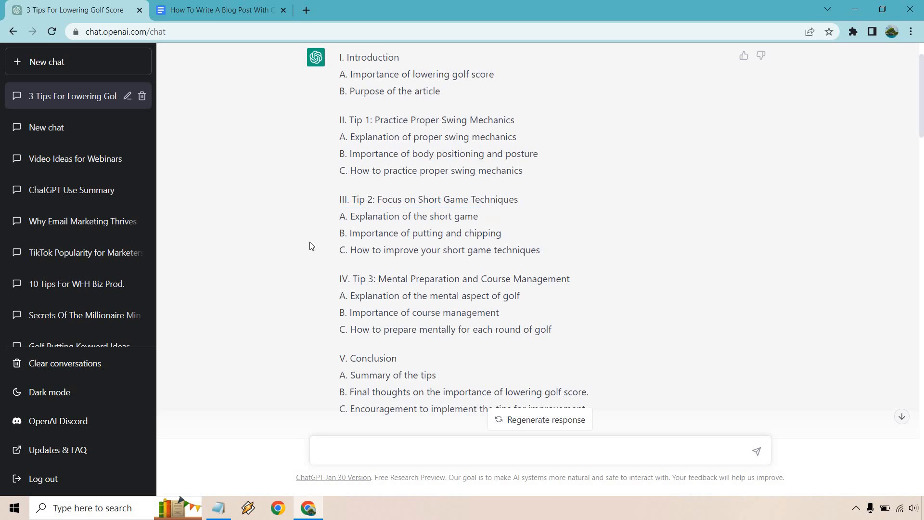
mouse_move(301, 231)
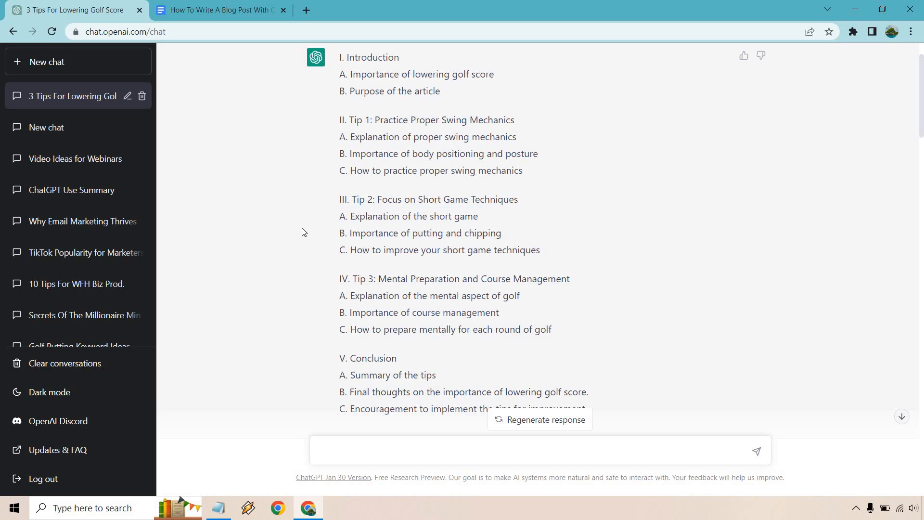
mouse_move(514, 275)
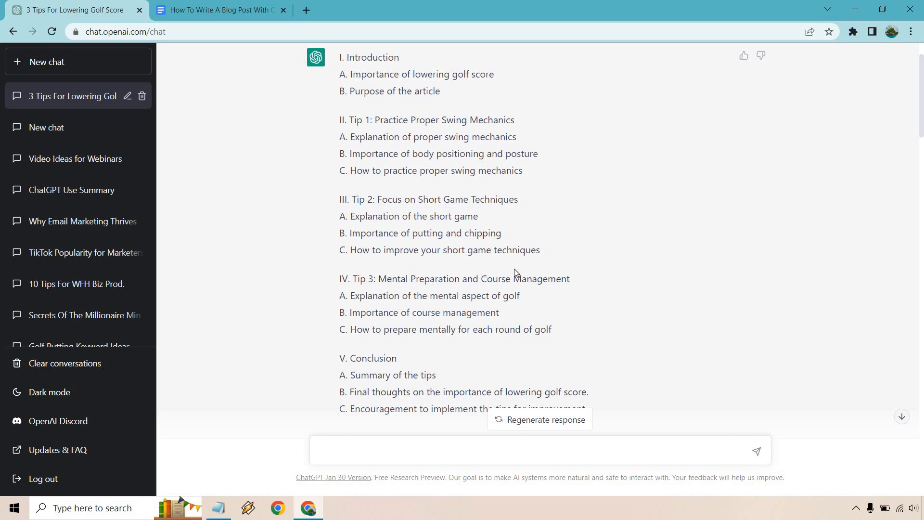
mouse_move(236, 233)
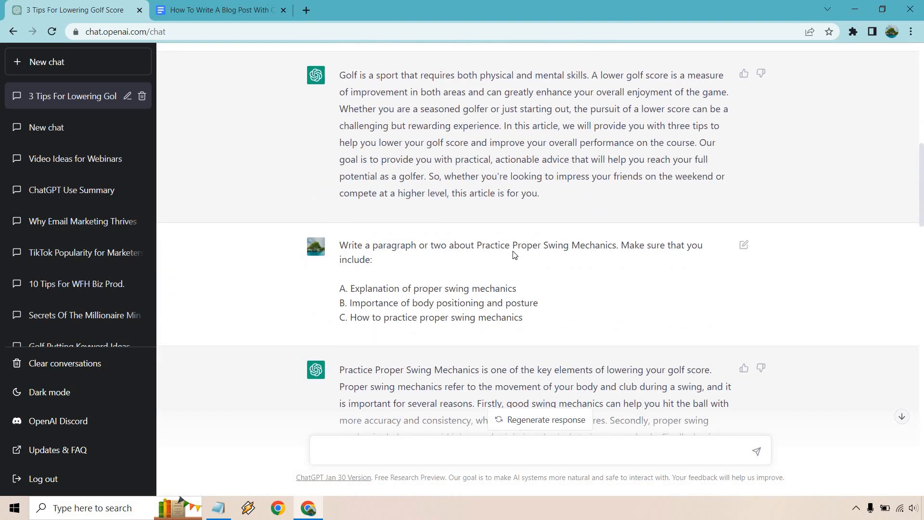
mouse_move(549, 220)
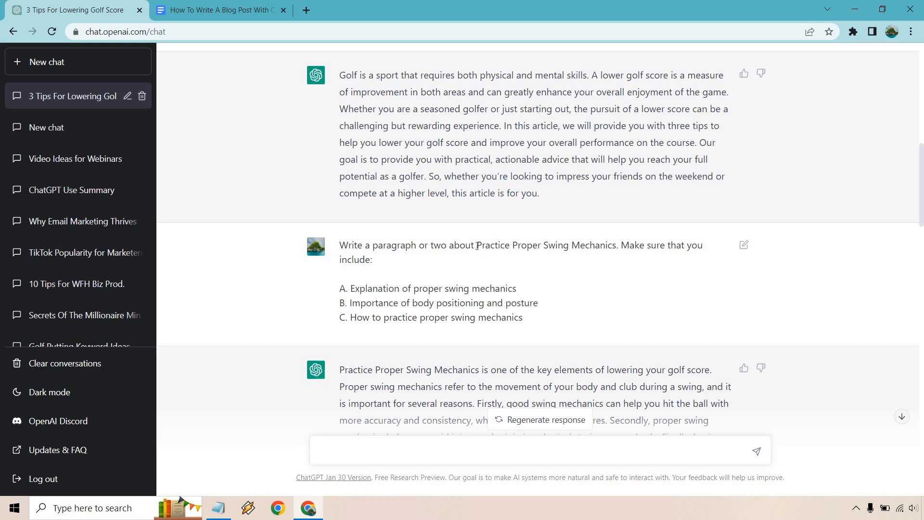
- Highlight 'Proper Swing Mechanics' and scroll down through the swing mechanics reply
drag(478, 245, 614, 245)
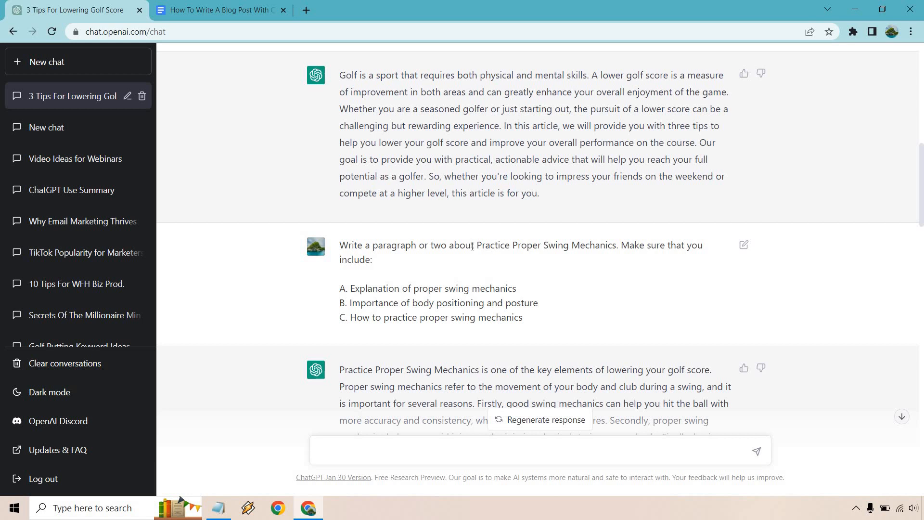
mouse_move(463, 373)
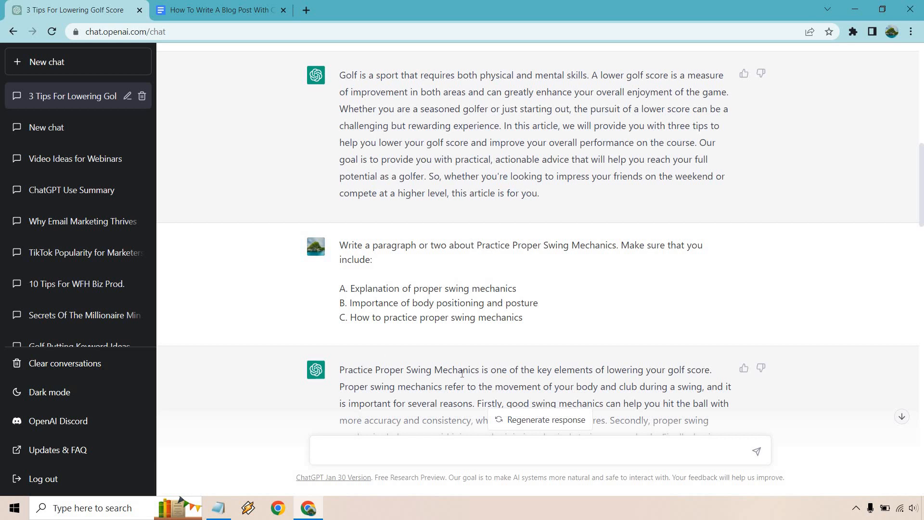
drag(376, 369, 479, 370)
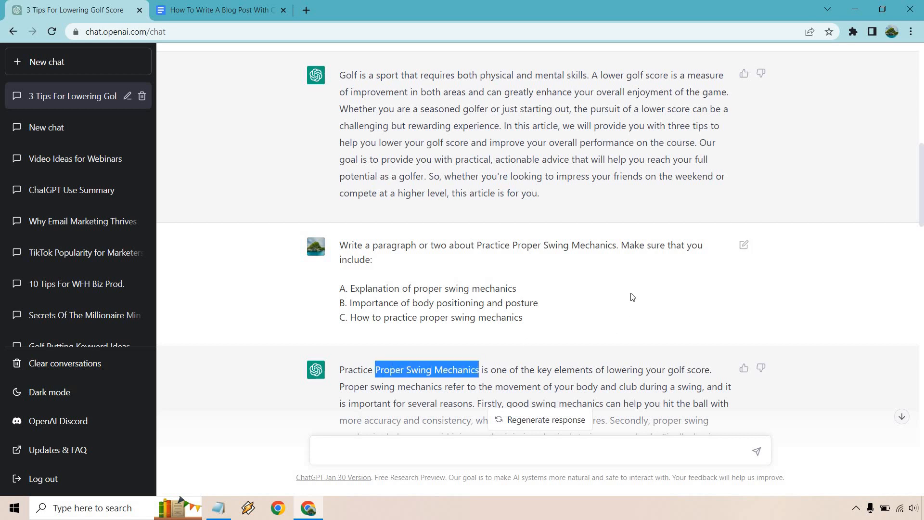
scroll(down, 3)
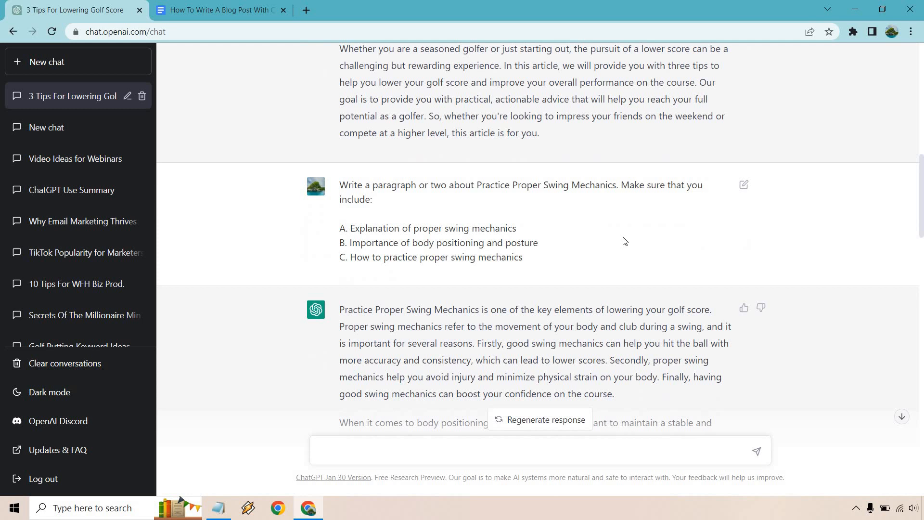
mouse_move(620, 241)
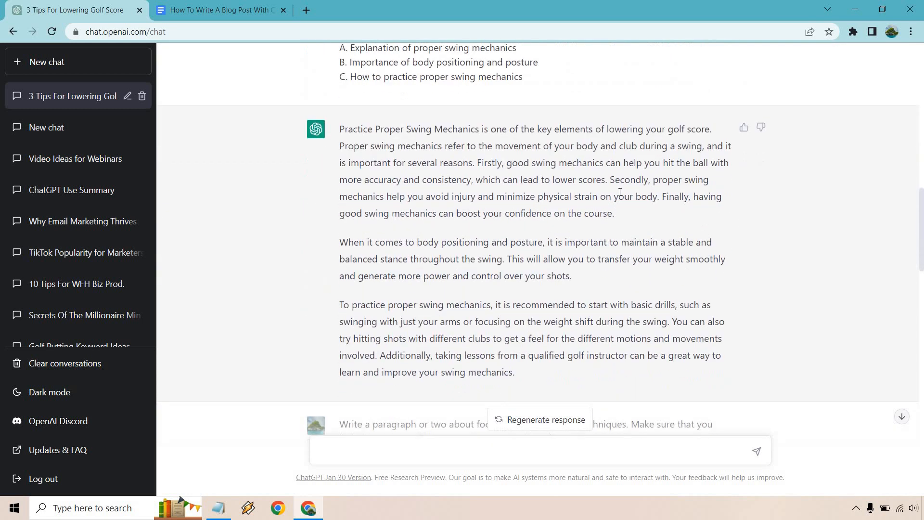
mouse_move(619, 161)
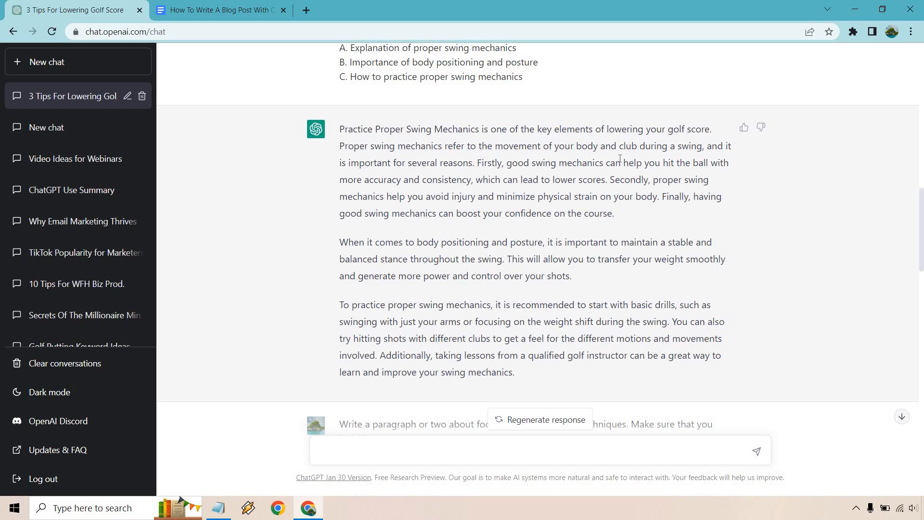
- Select the short game techniques prompt and its three outline points
click(218, 10)
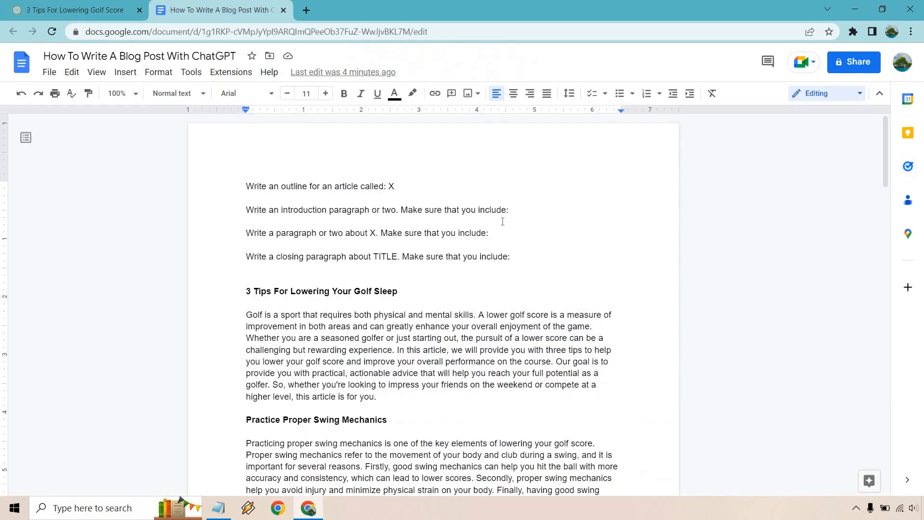
scroll(down, 3)
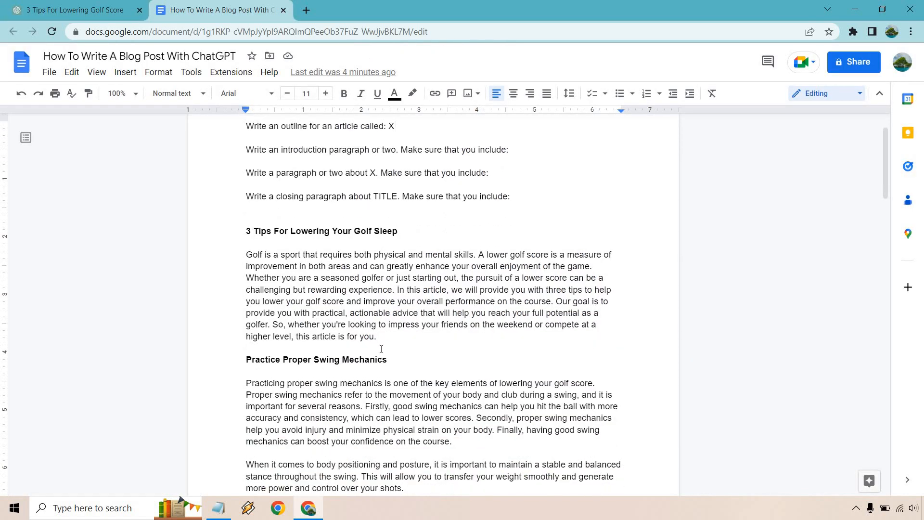
drag(247, 254, 376, 336)
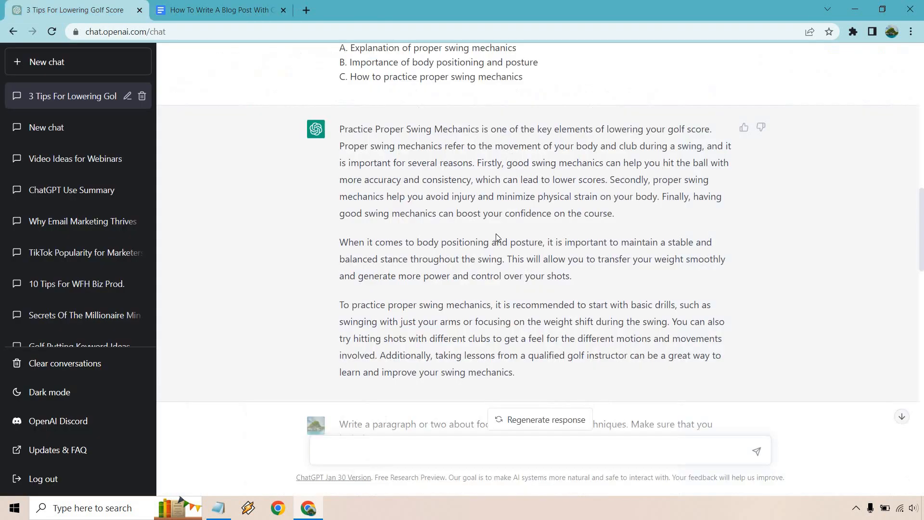
scroll(down, 3)
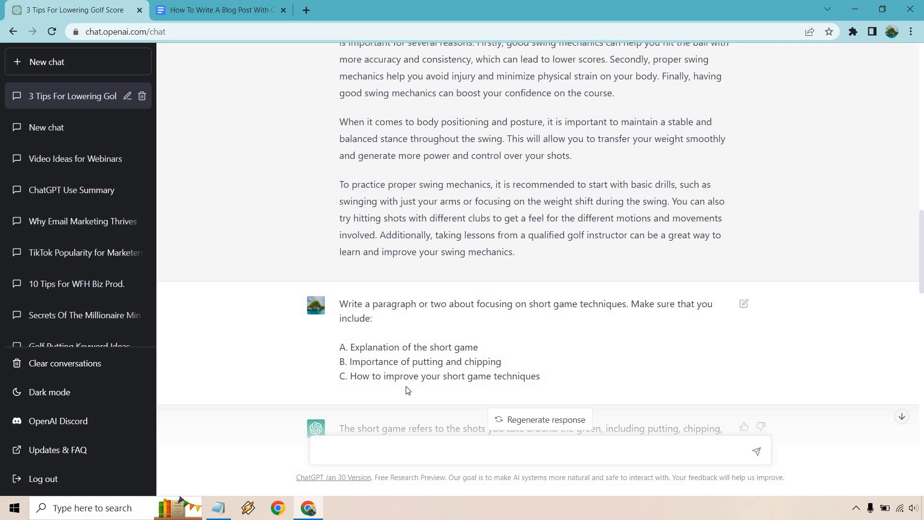
drag(339, 303, 539, 376)
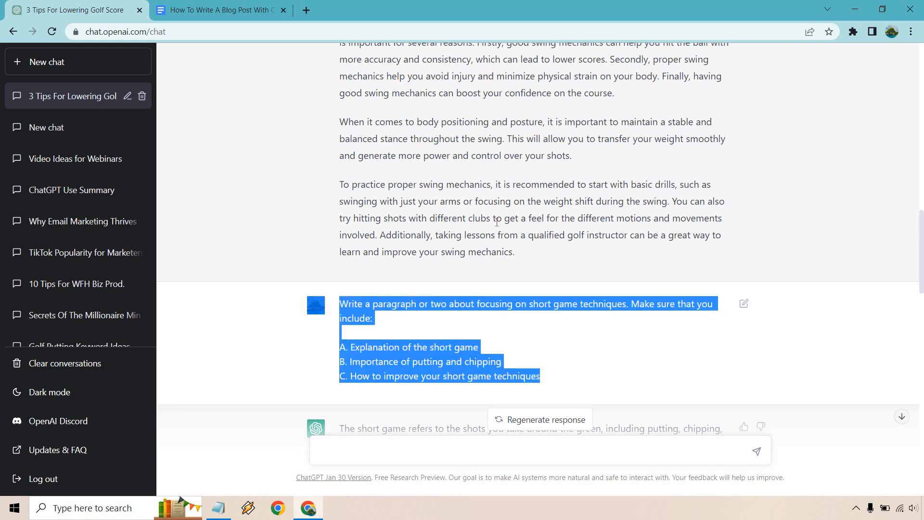
scroll(up, 3)
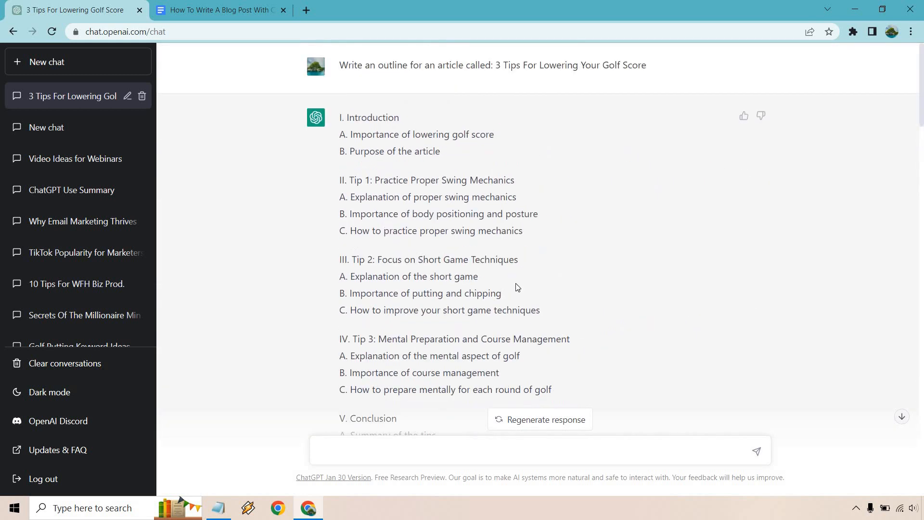
triple_click(428, 259)
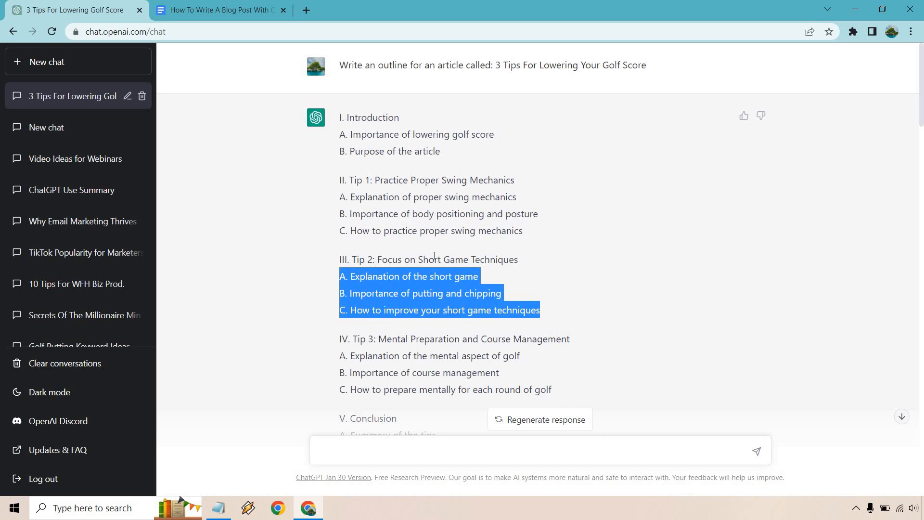
- Scroll down the blog post document, then return to the ChatGPT conversation
scroll(down, 3)
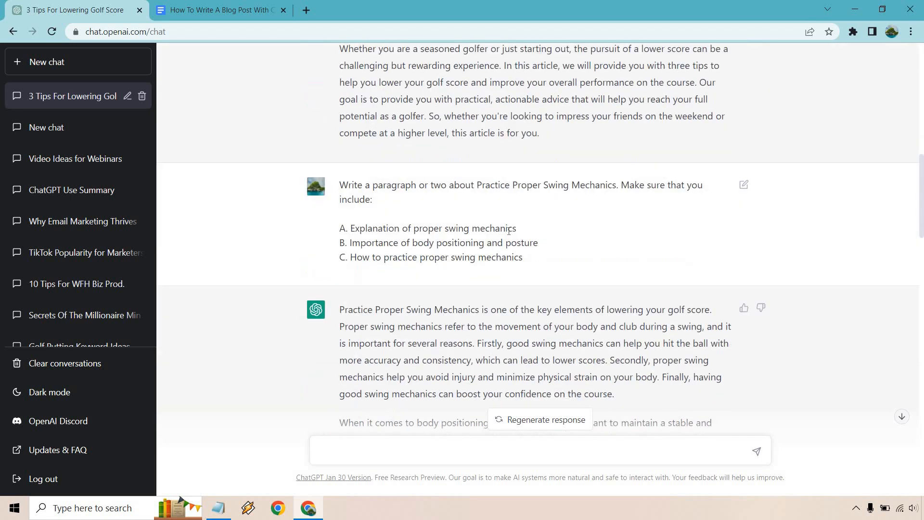
scroll(down, 3)
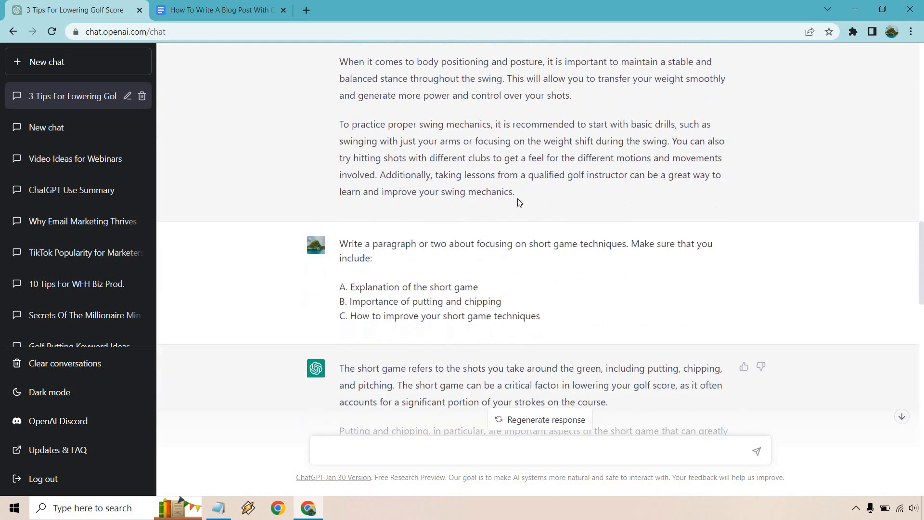
scroll(down, 3)
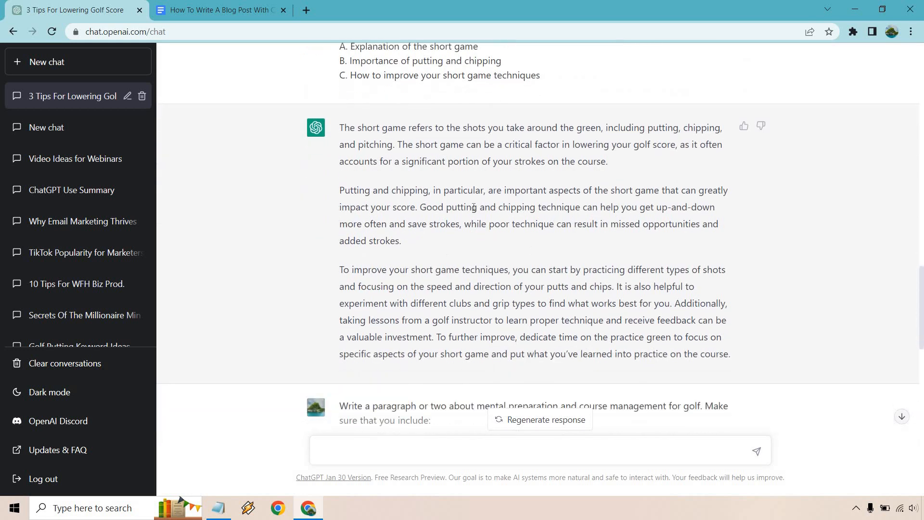
click(223, 10)
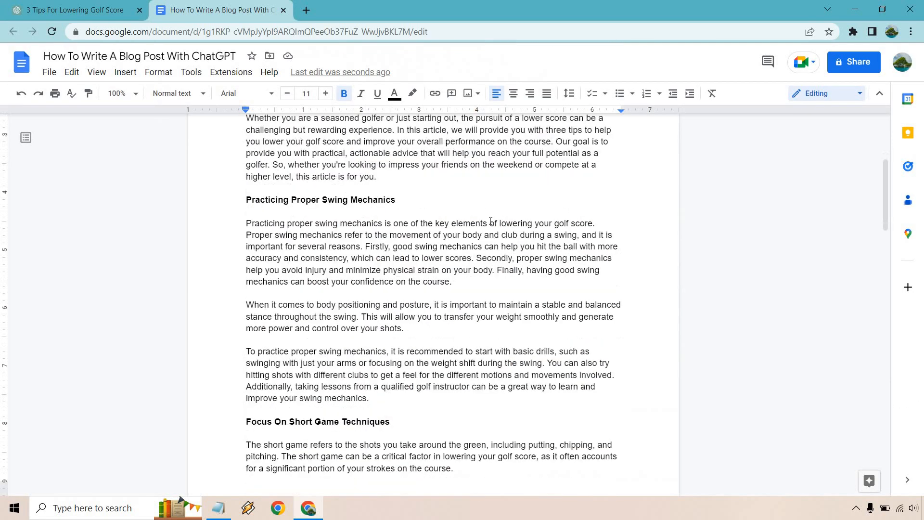
scroll(down, 3)
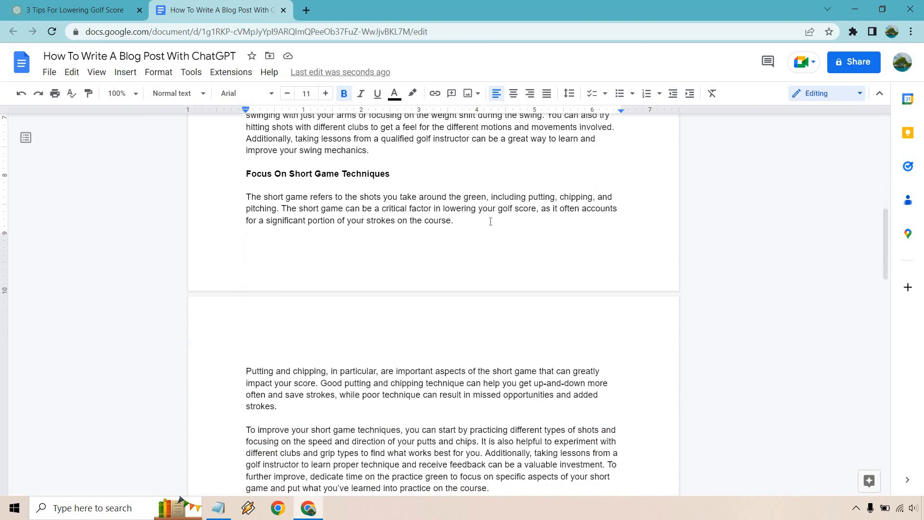
scroll(down, 3)
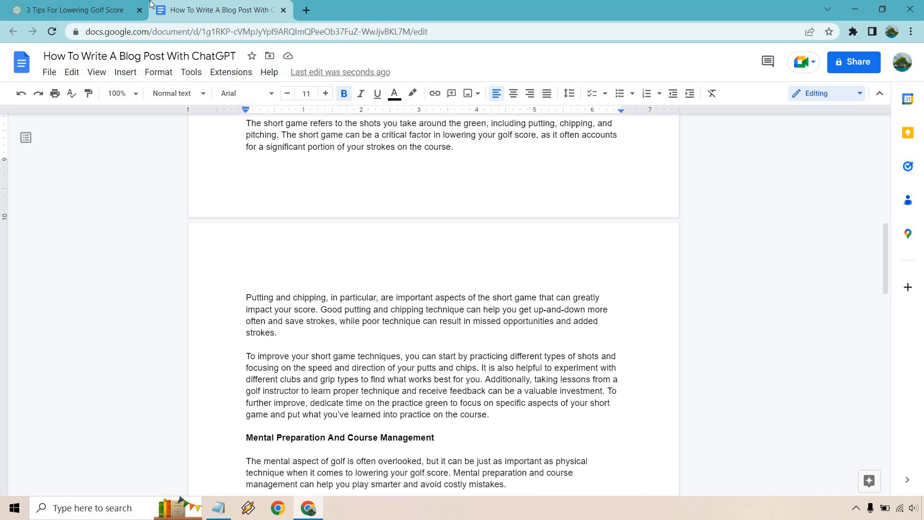
click(72, 10)
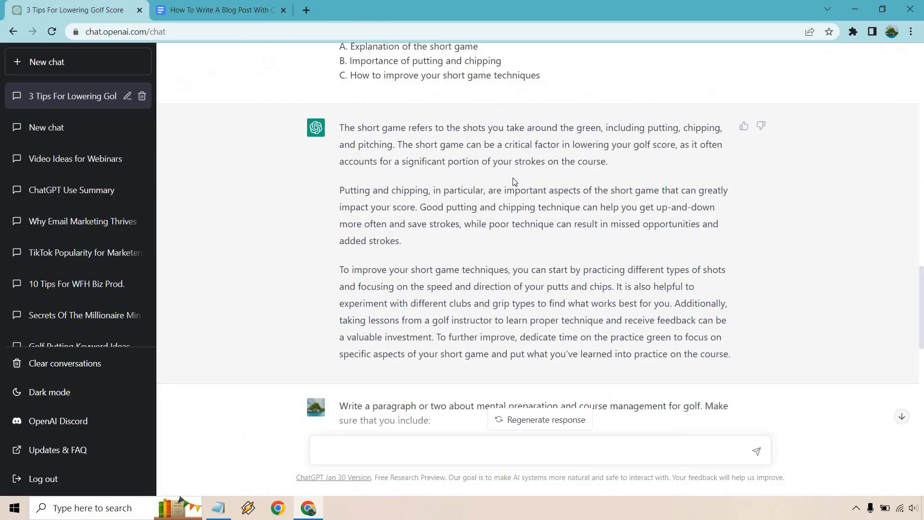
scroll(down, 3)
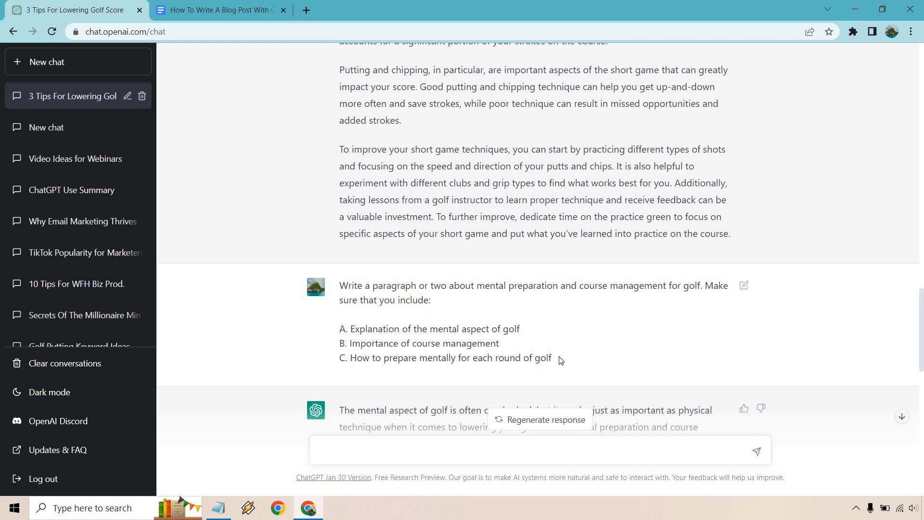
drag(349, 328, 552, 358)
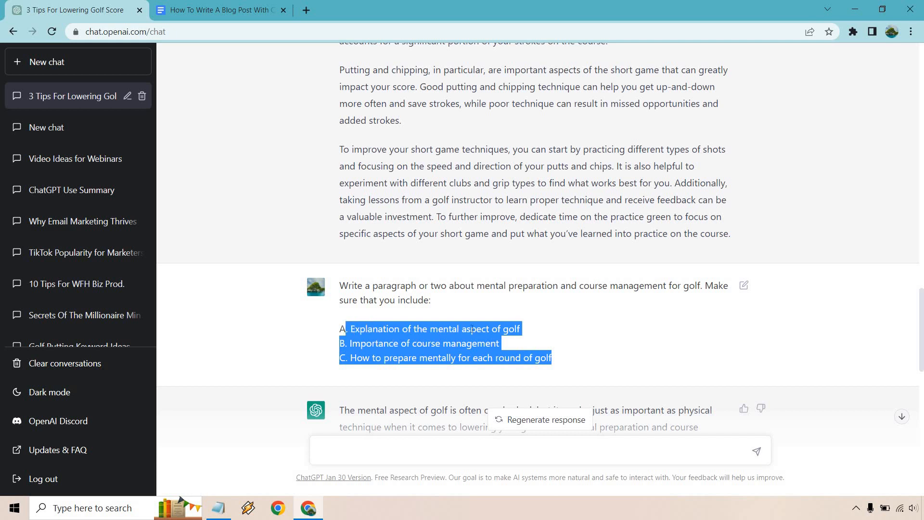
mouse_move(609, 329)
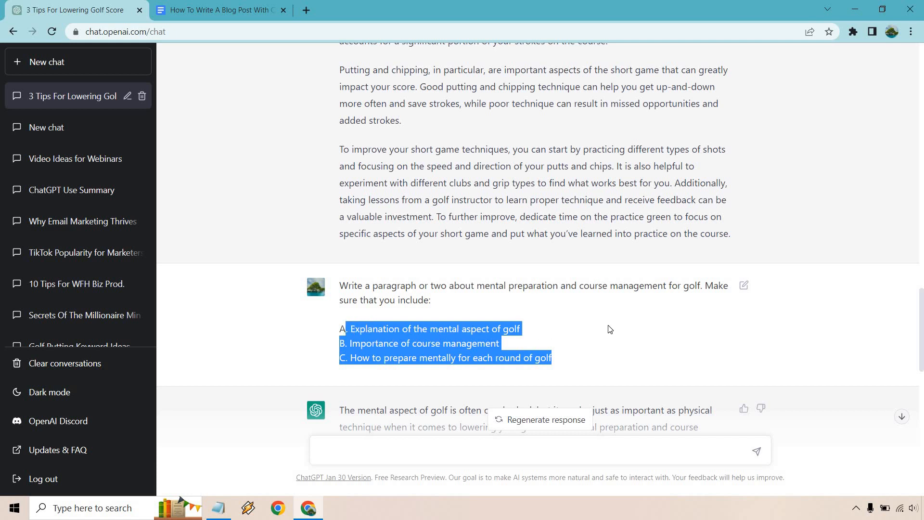
click(218, 10)
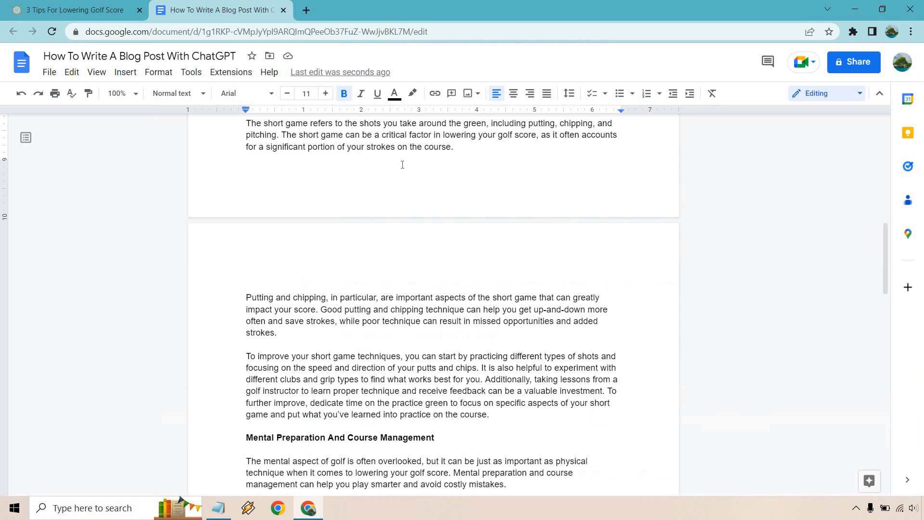
scroll(down, 3)
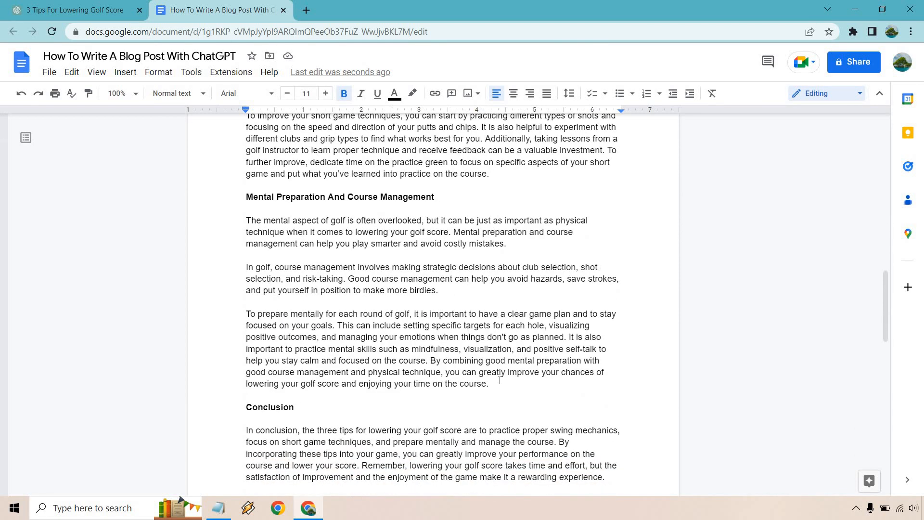
drag(247, 220, 490, 383)
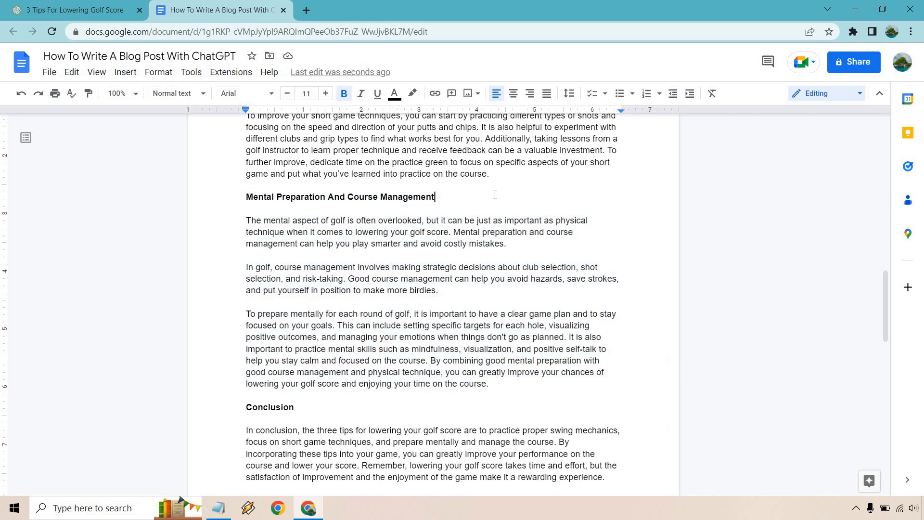
mouse_move(493, 194)
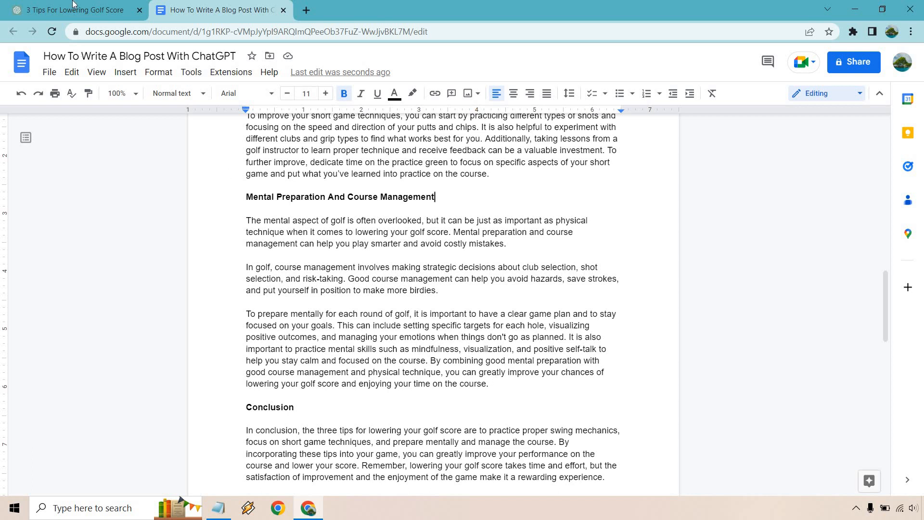
click(73, 10)
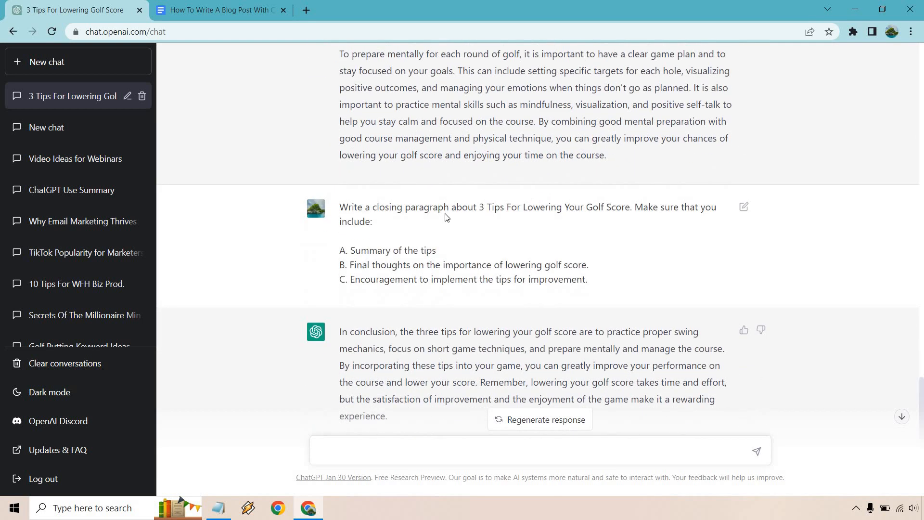
mouse_move(286, 340)
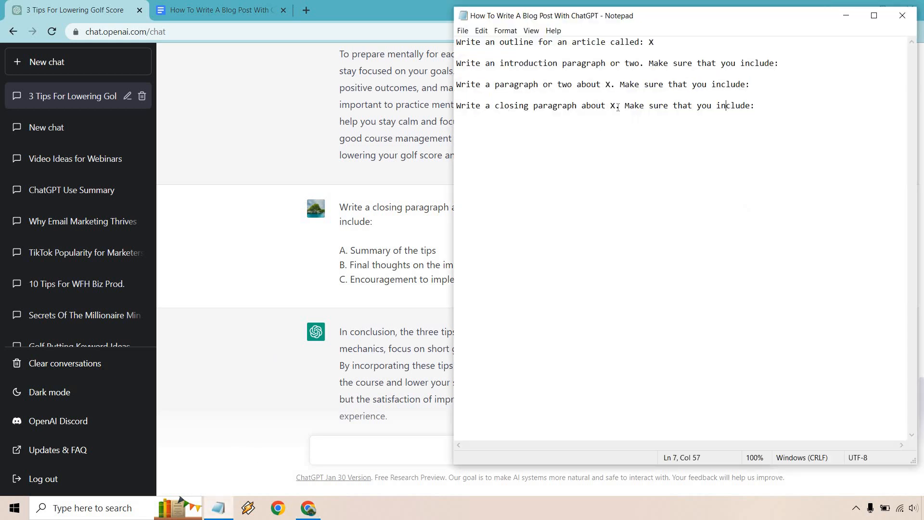
- Move the final commit-to-improving conclusion paragraph from ChatGPT to the end of the doc
double_click(612, 105)
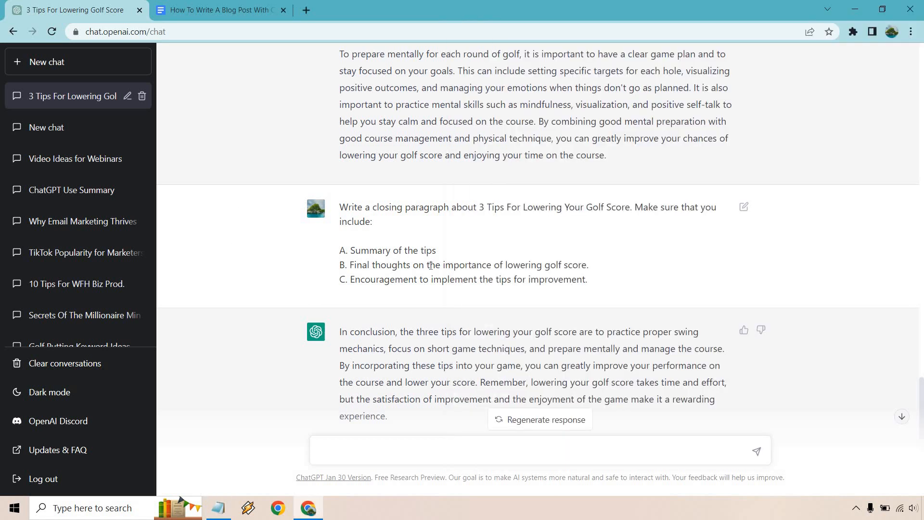
mouse_move(645, 255)
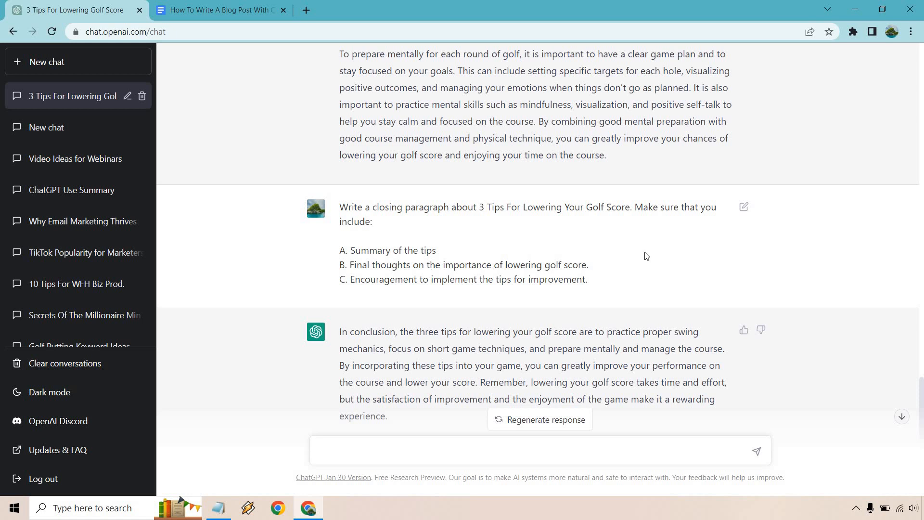
scroll(down, 3)
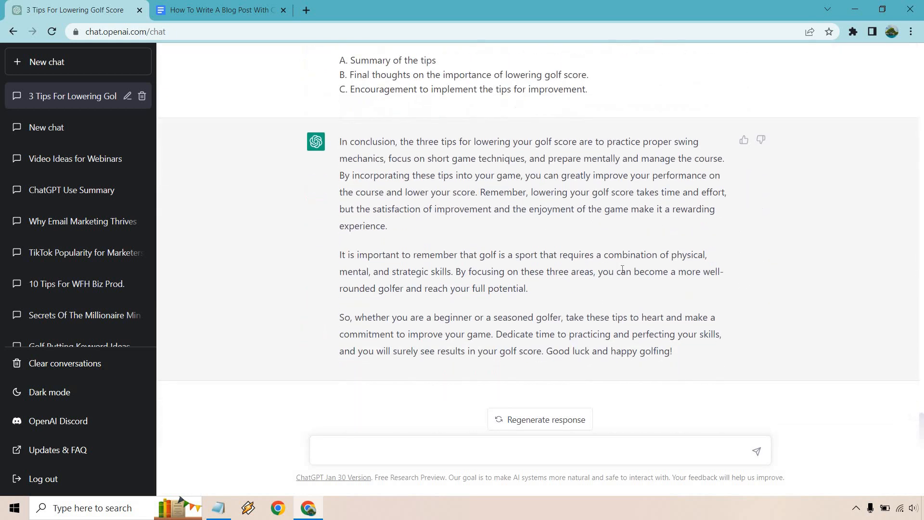
click(223, 10)
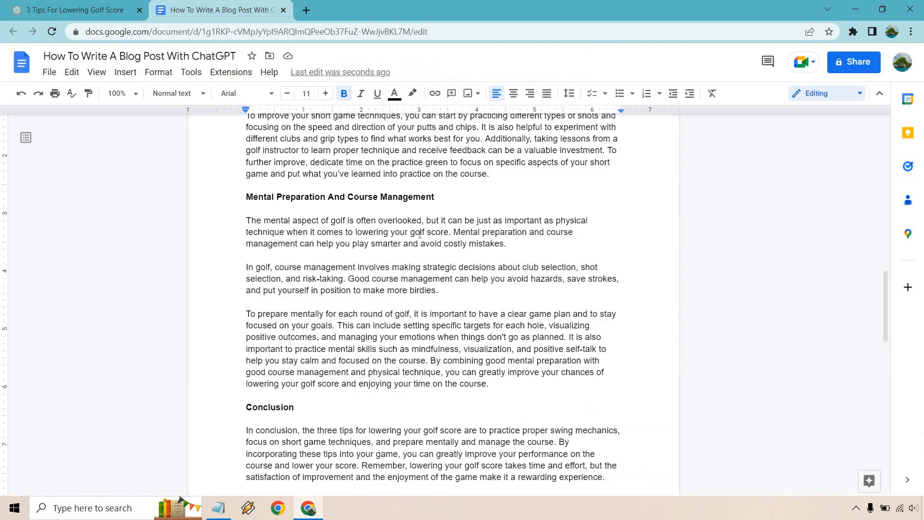
scroll(down, 3)
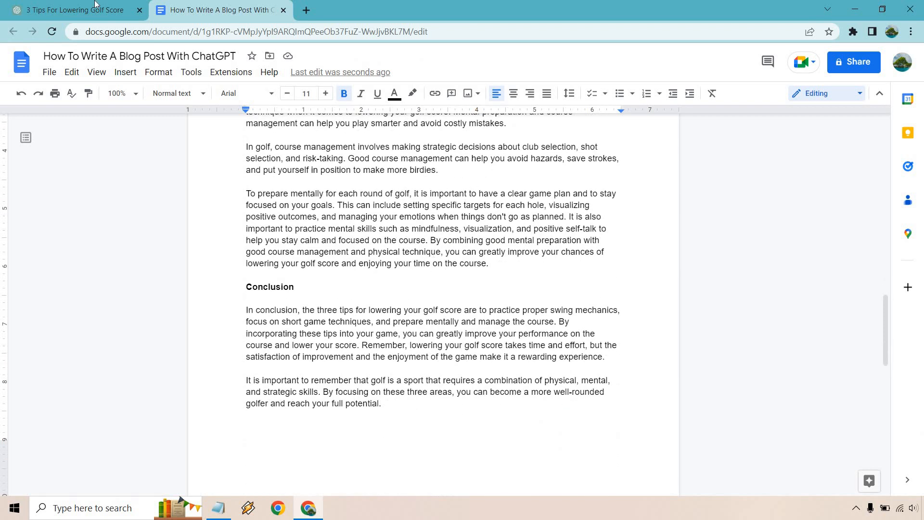
click(68, 10)
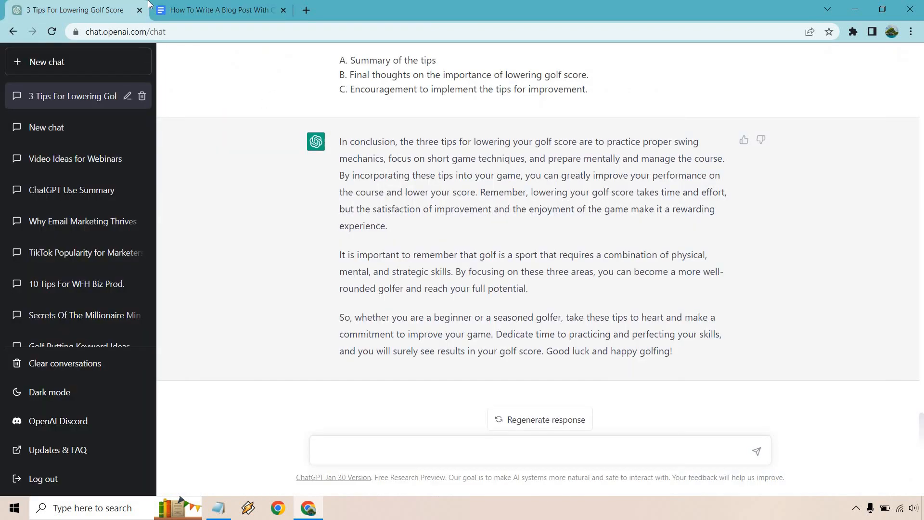
click(222, 11)
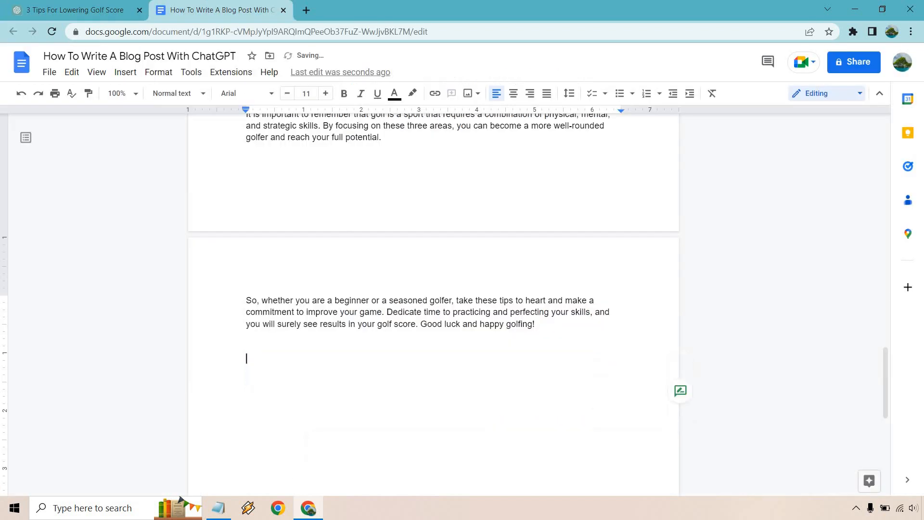
scroll(up, 3)
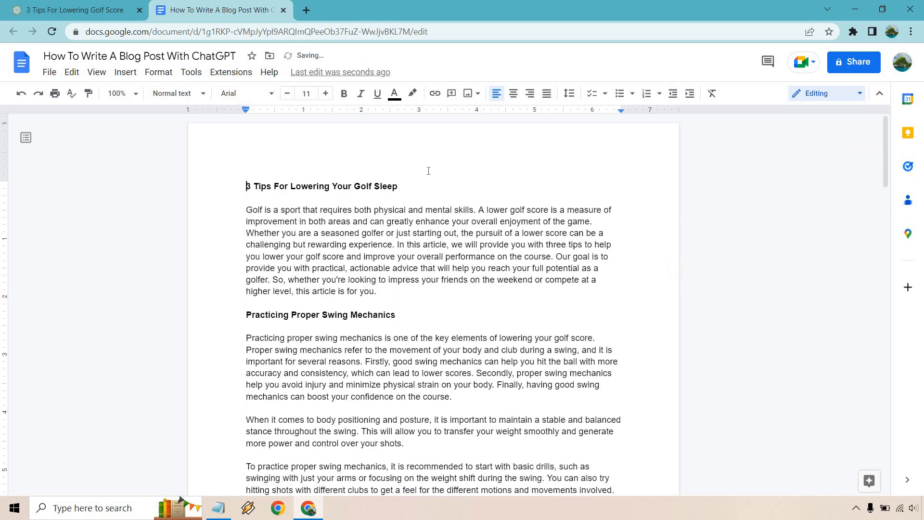
click(191, 73)
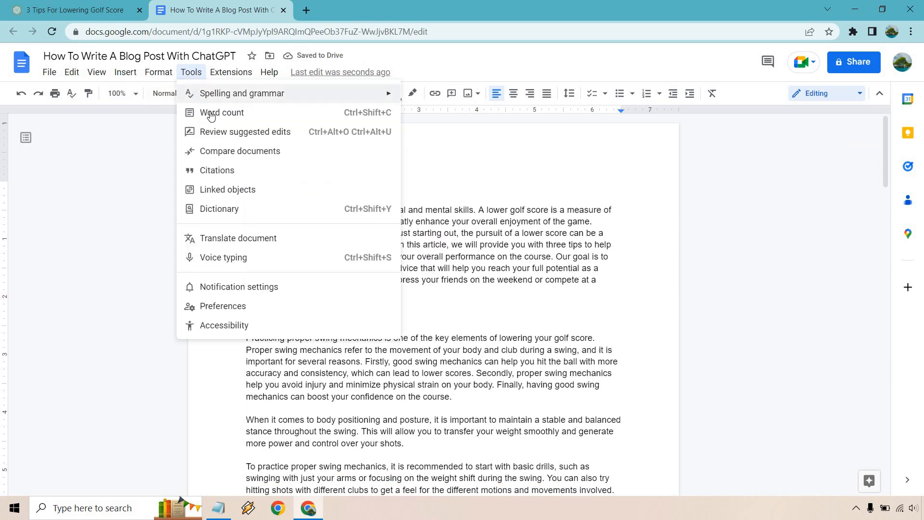
click(224, 112)
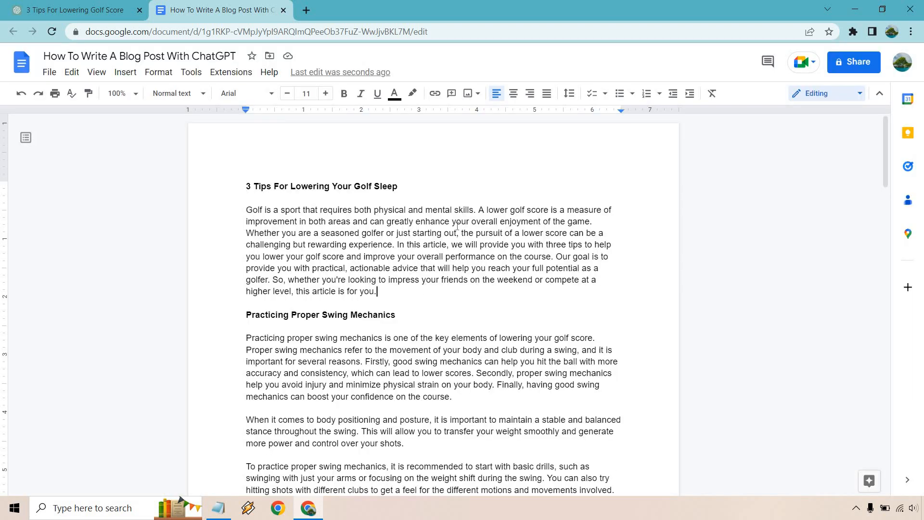
- Read through the finished post's sections, then return to ChatGPT's golf-score outline
scroll(down, 3)
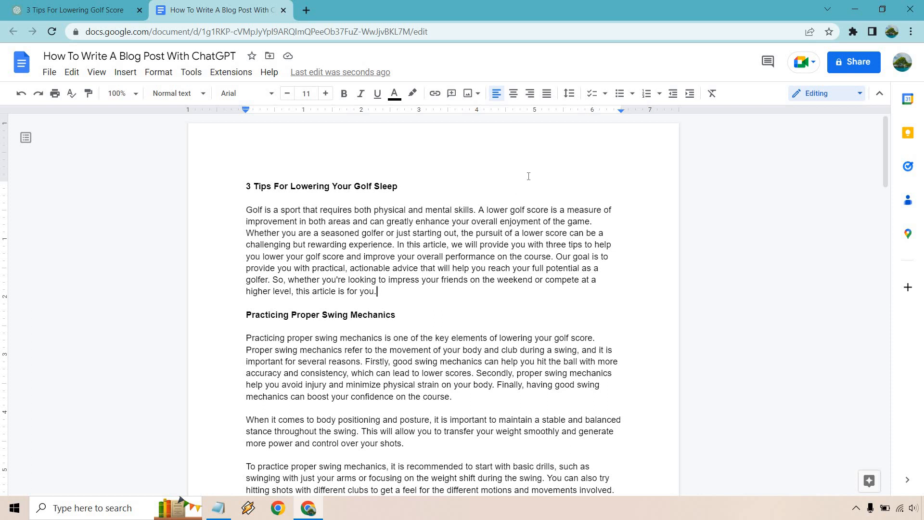
mouse_move(494, 188)
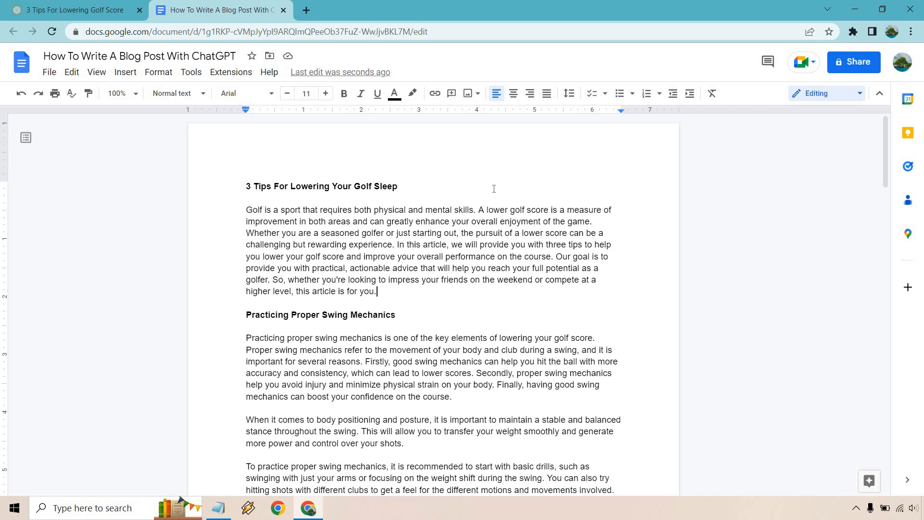
mouse_move(411, 185)
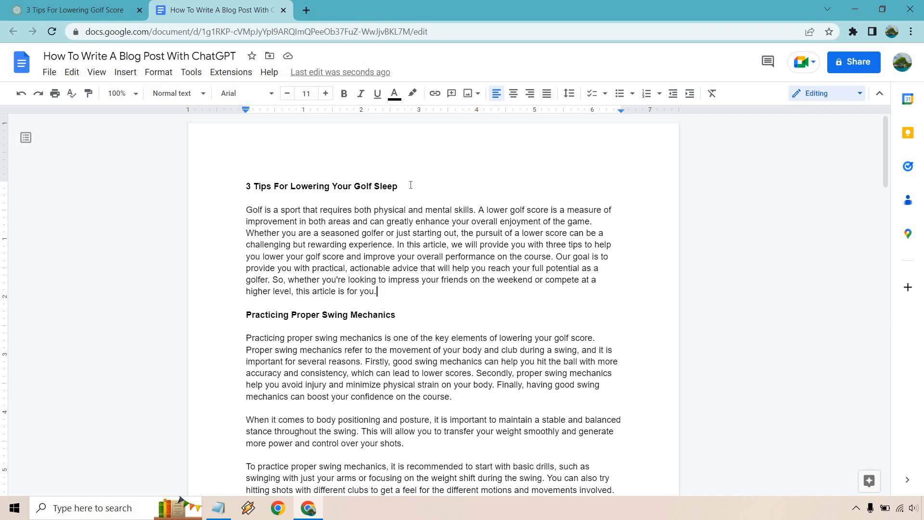
scroll(down, 3)
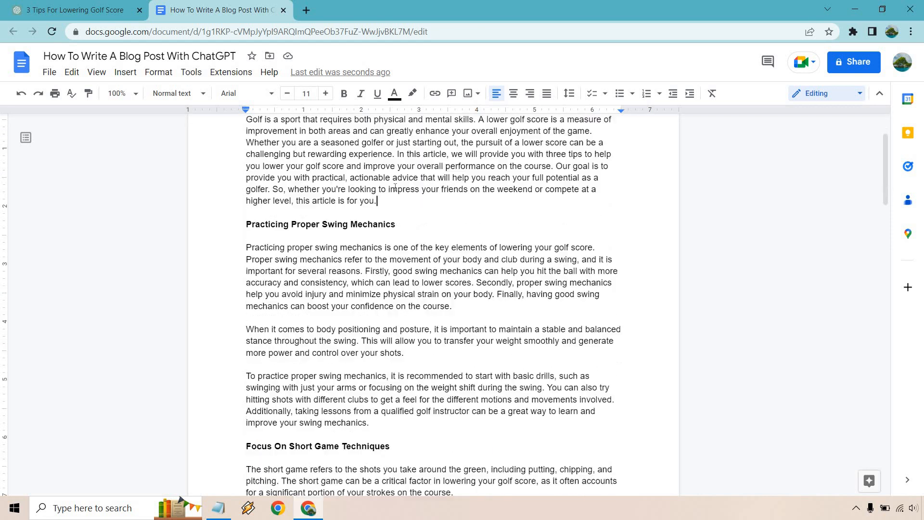
scroll(down, 3)
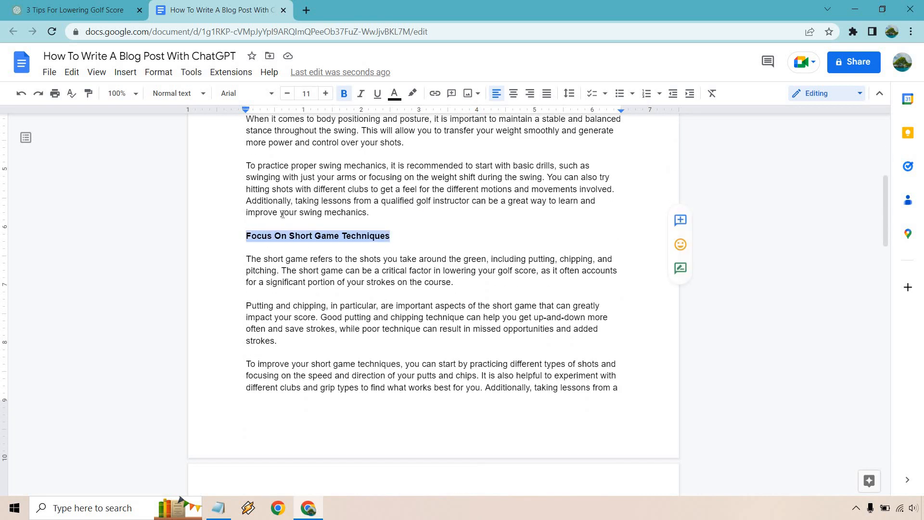
scroll(down, 3)
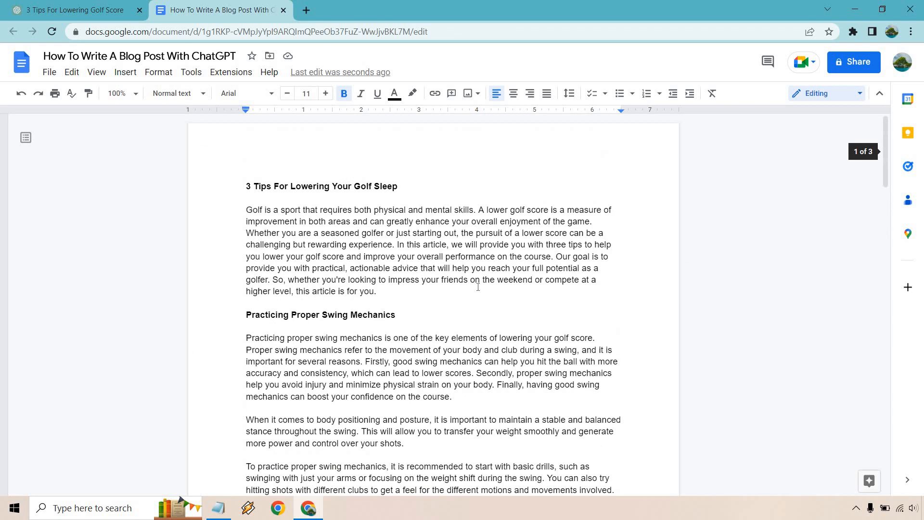
click(77, 9)
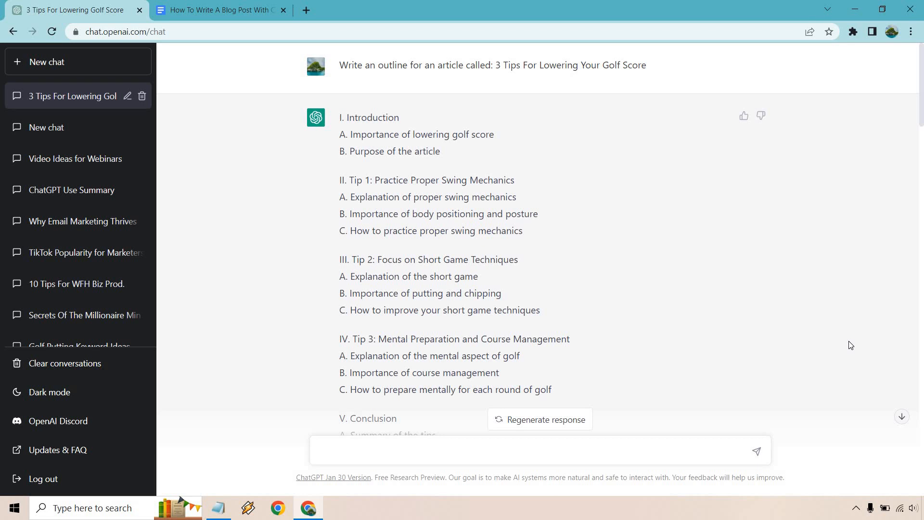
mouse_move(815, 339)
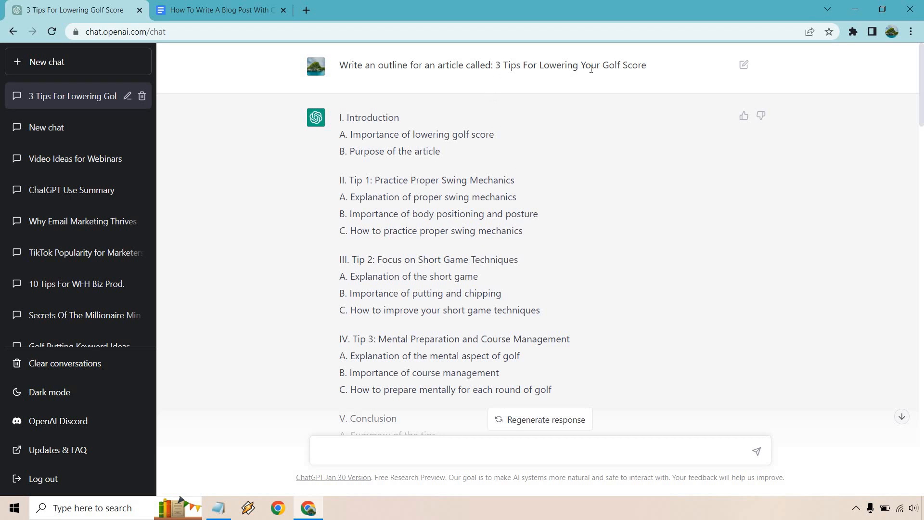
- Highlight '3 Tips For Lowering Your Golf Score' in the first prompt
drag(496, 64, 646, 65)
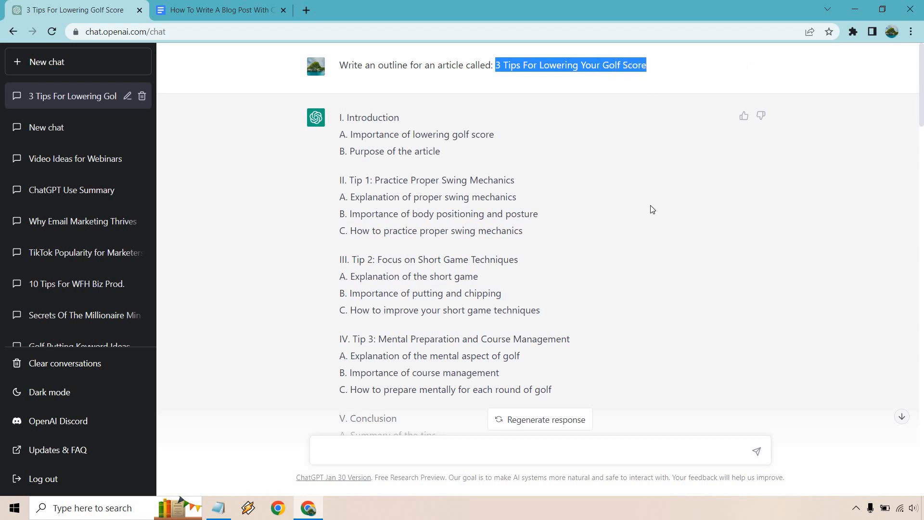
mouse_move(653, 204)
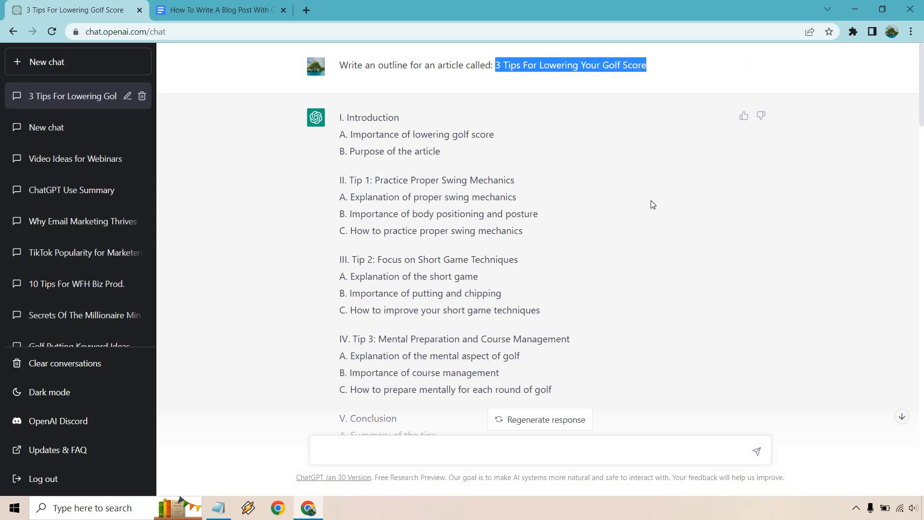